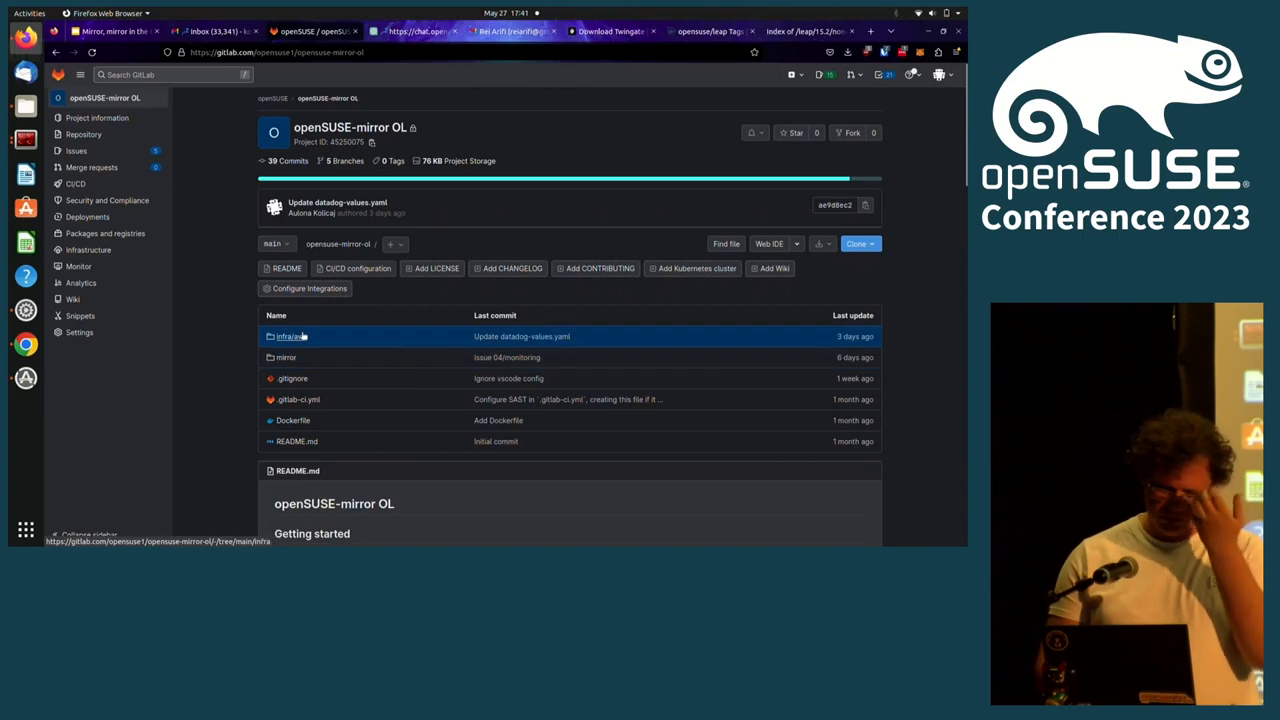
# - Browse the infra/aws folder, looking into its cluster and network subfolders
pyautogui.click(289, 336)
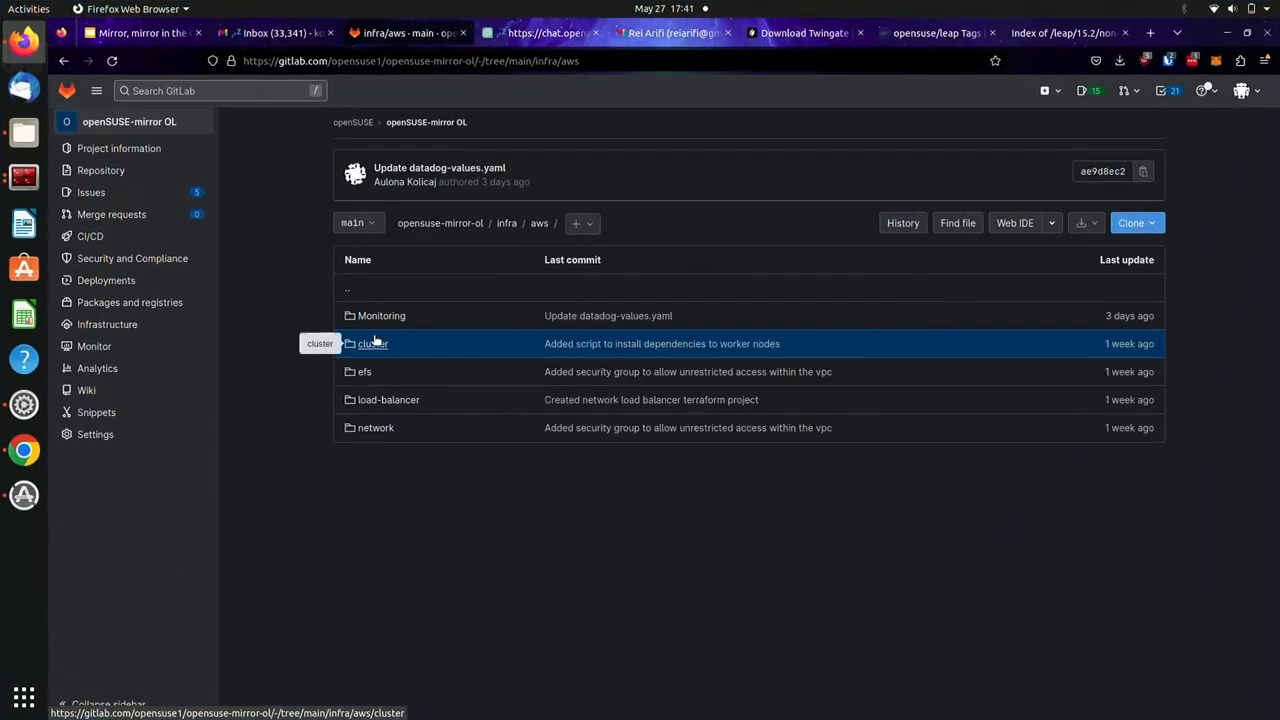
pyautogui.click(372, 343)
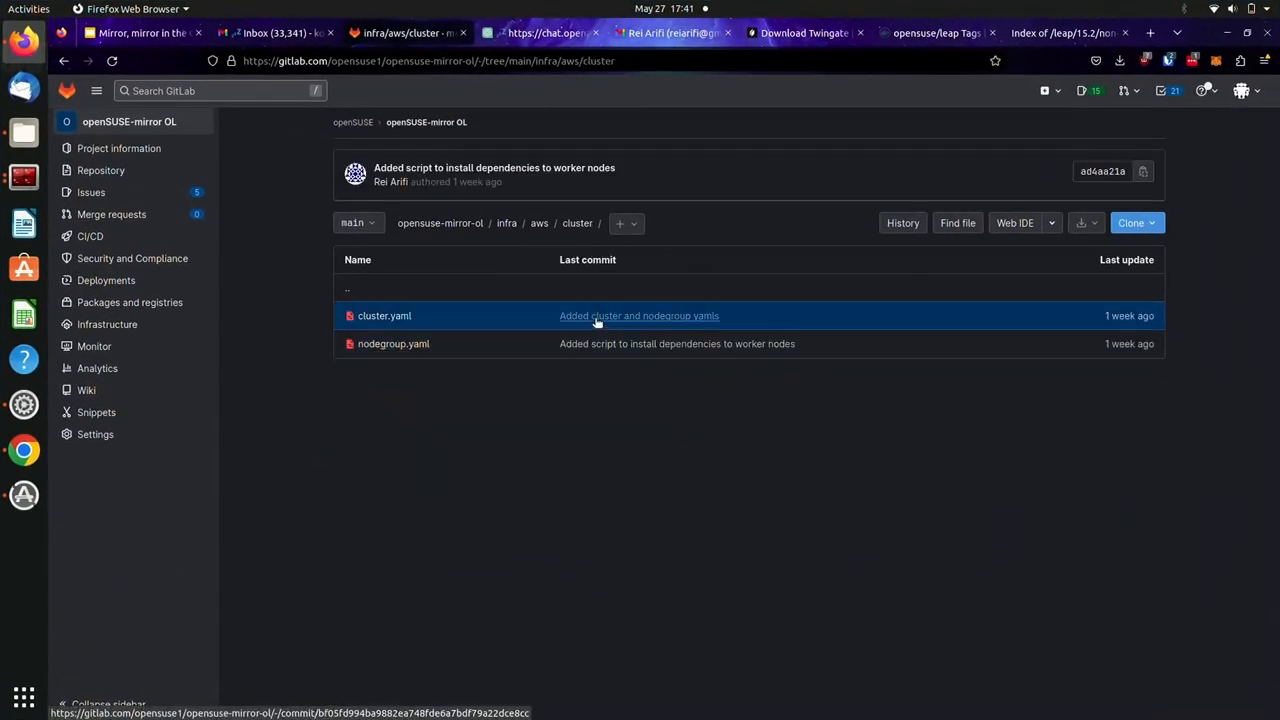
pyautogui.click(539, 223)
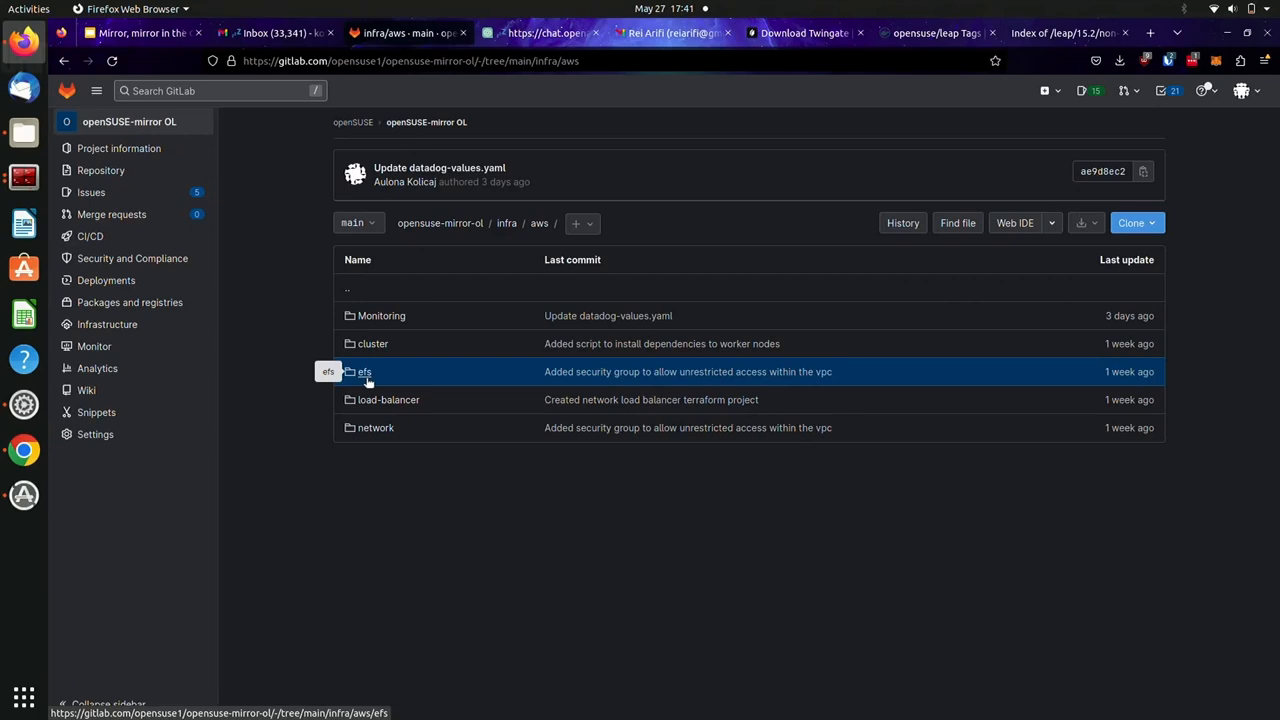
pyautogui.moveTo(375, 427)
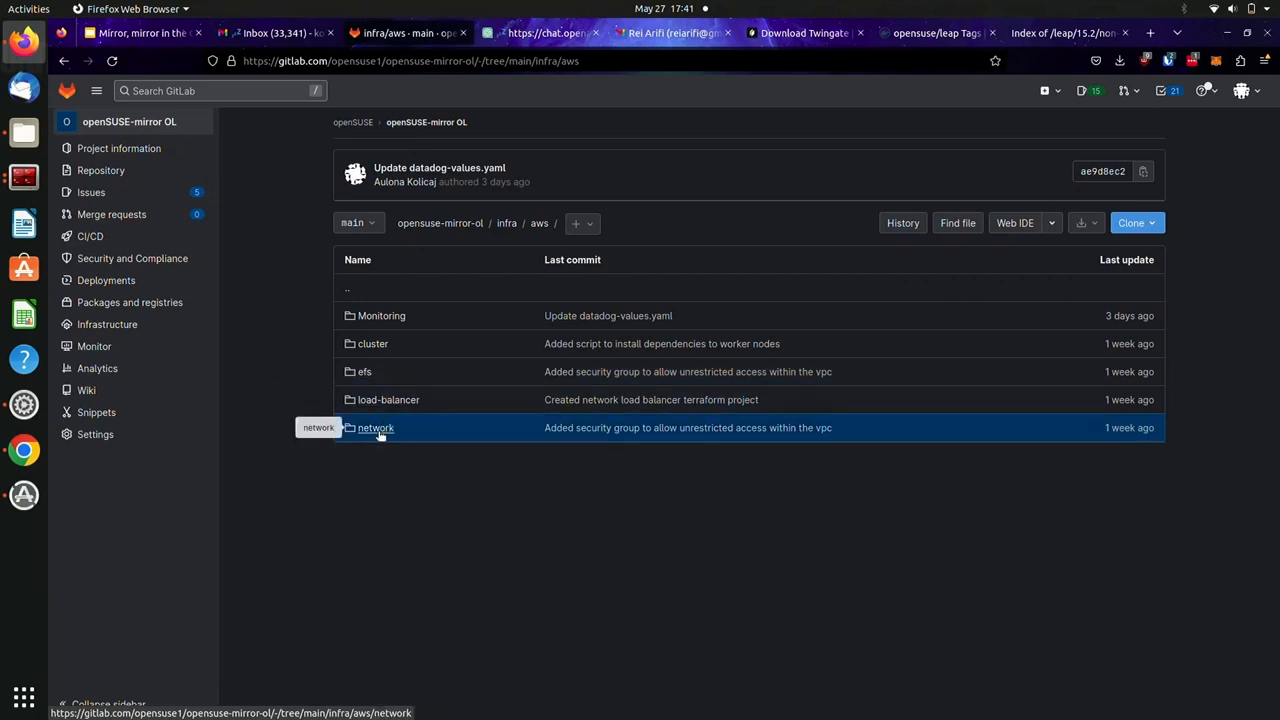
pyautogui.click(375, 427)
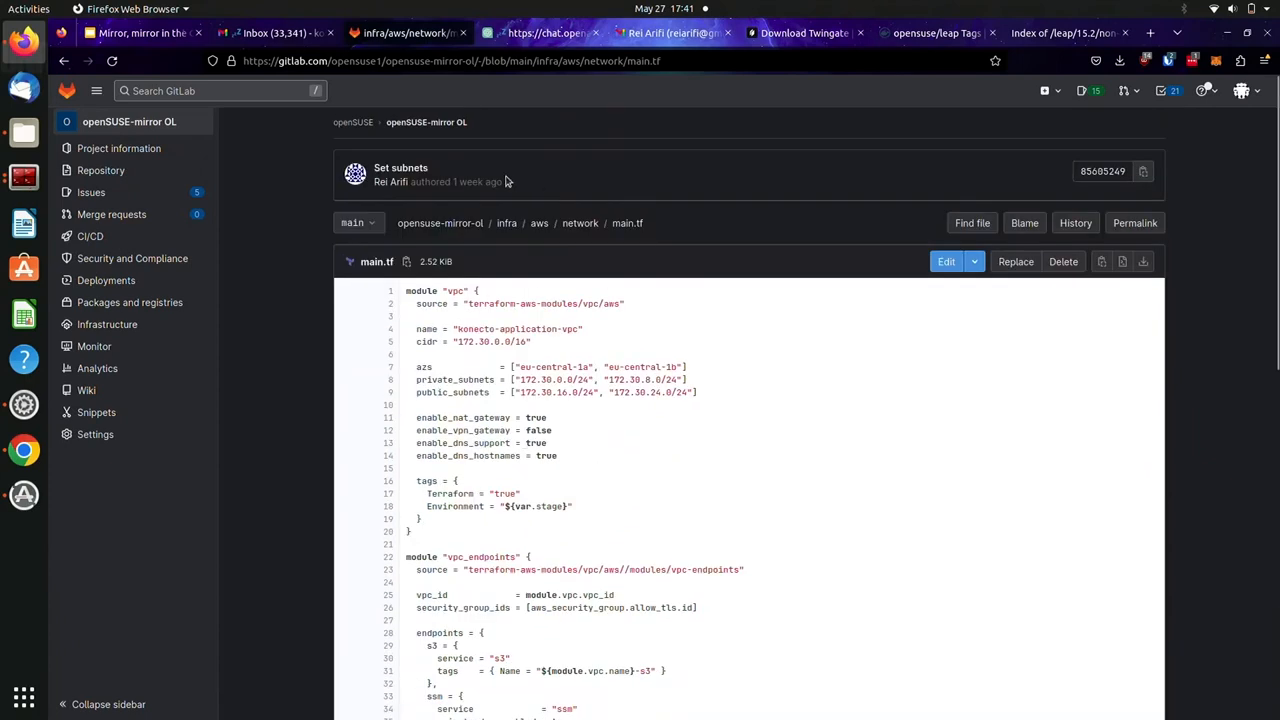
# - Return to infra/aws/cluster and view the cluster.yaml Kubernetes configuration
pyautogui.click(539, 223)
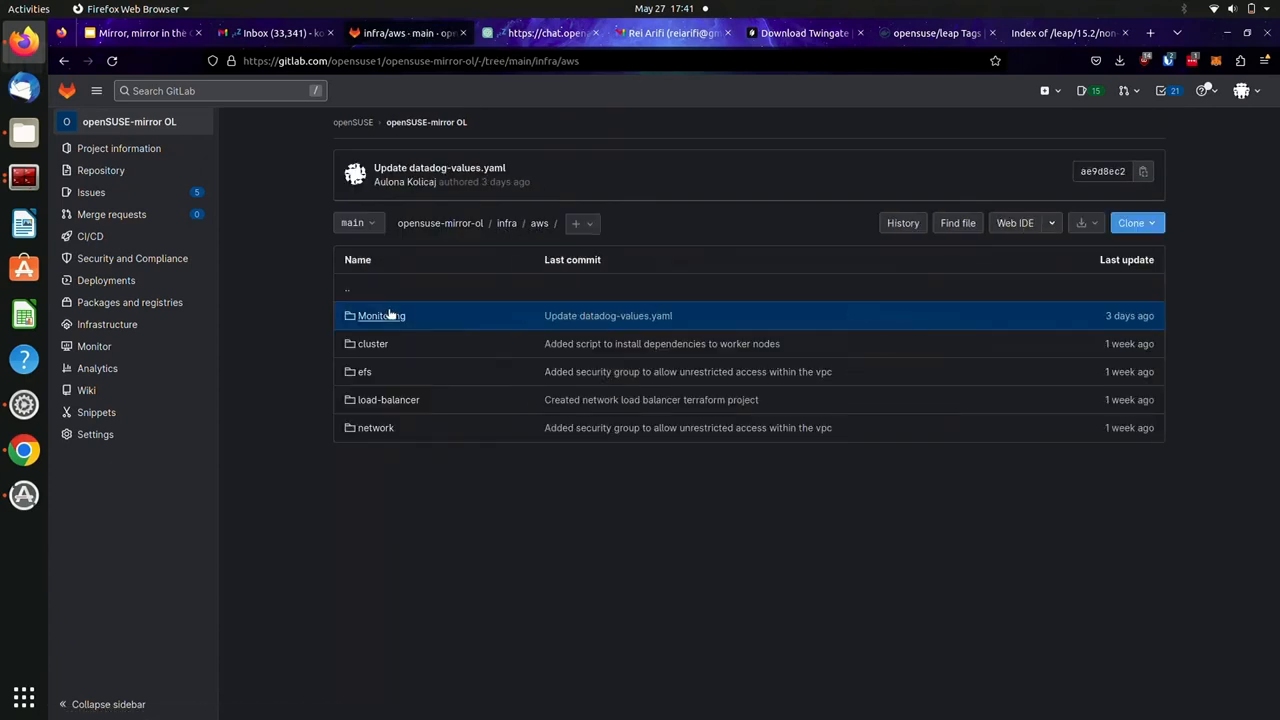
pyautogui.click(372, 343)
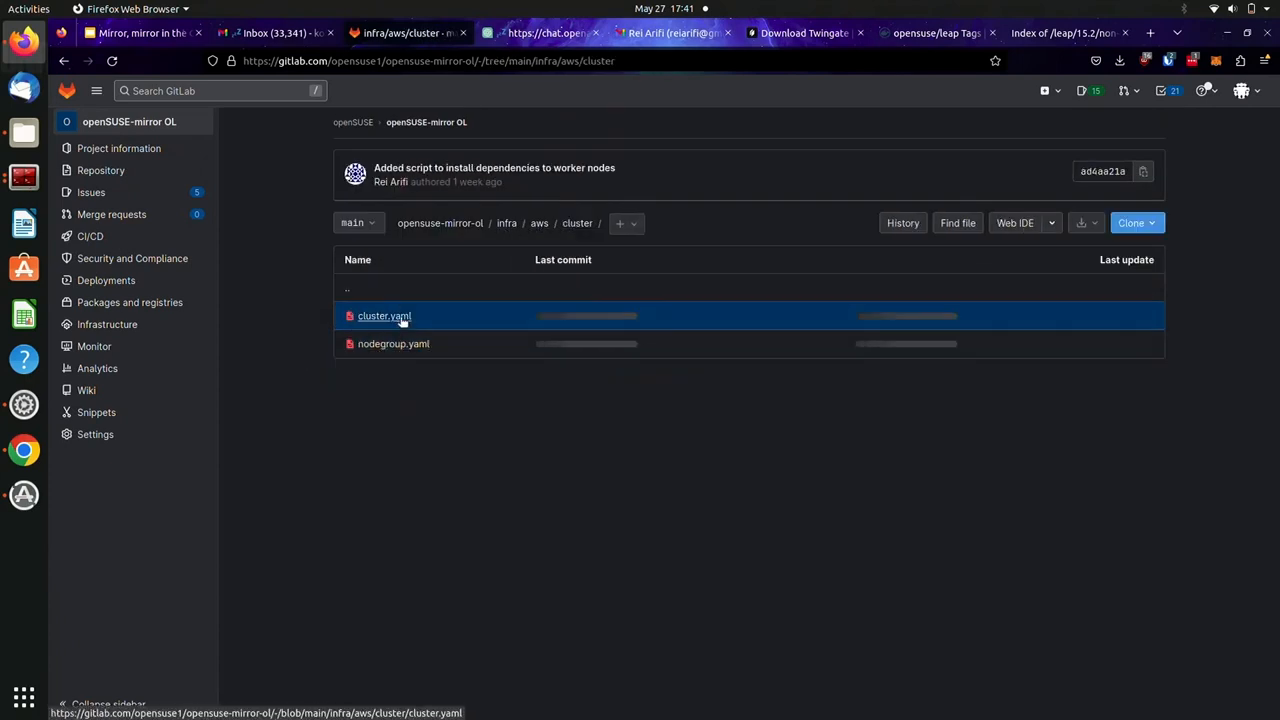
pyautogui.click(384, 316)
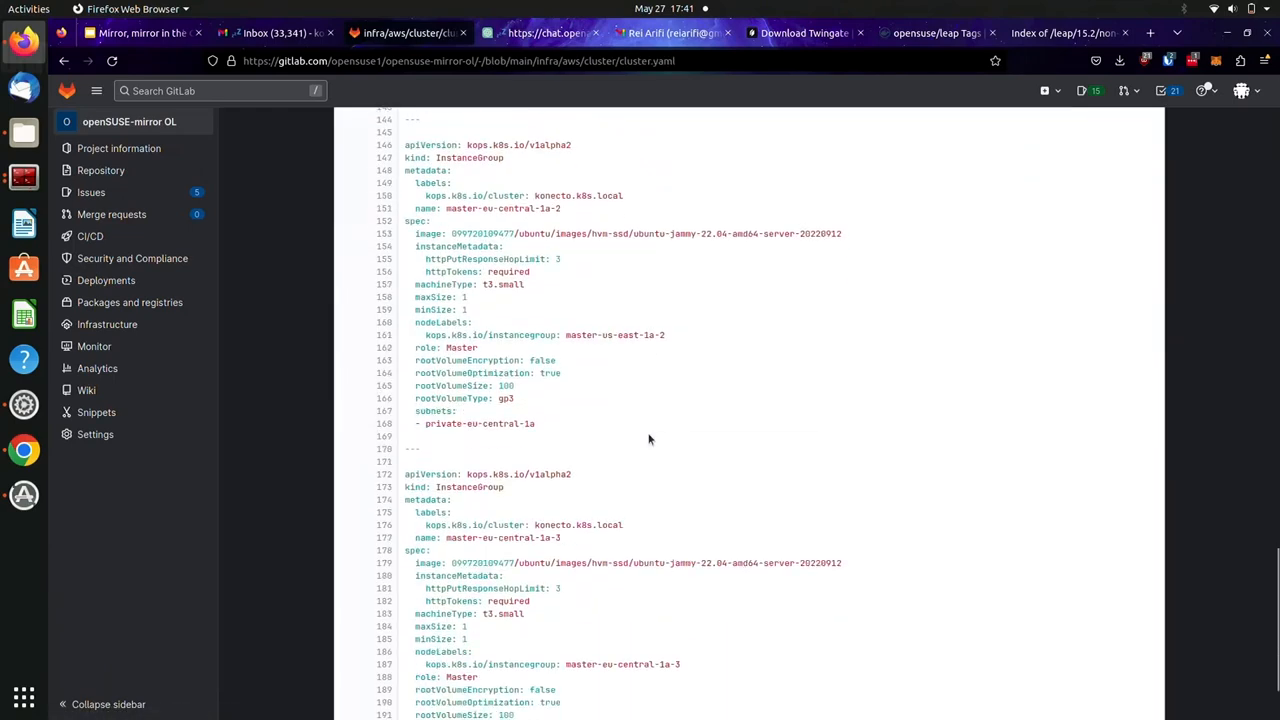
pyautogui.scroll(3)
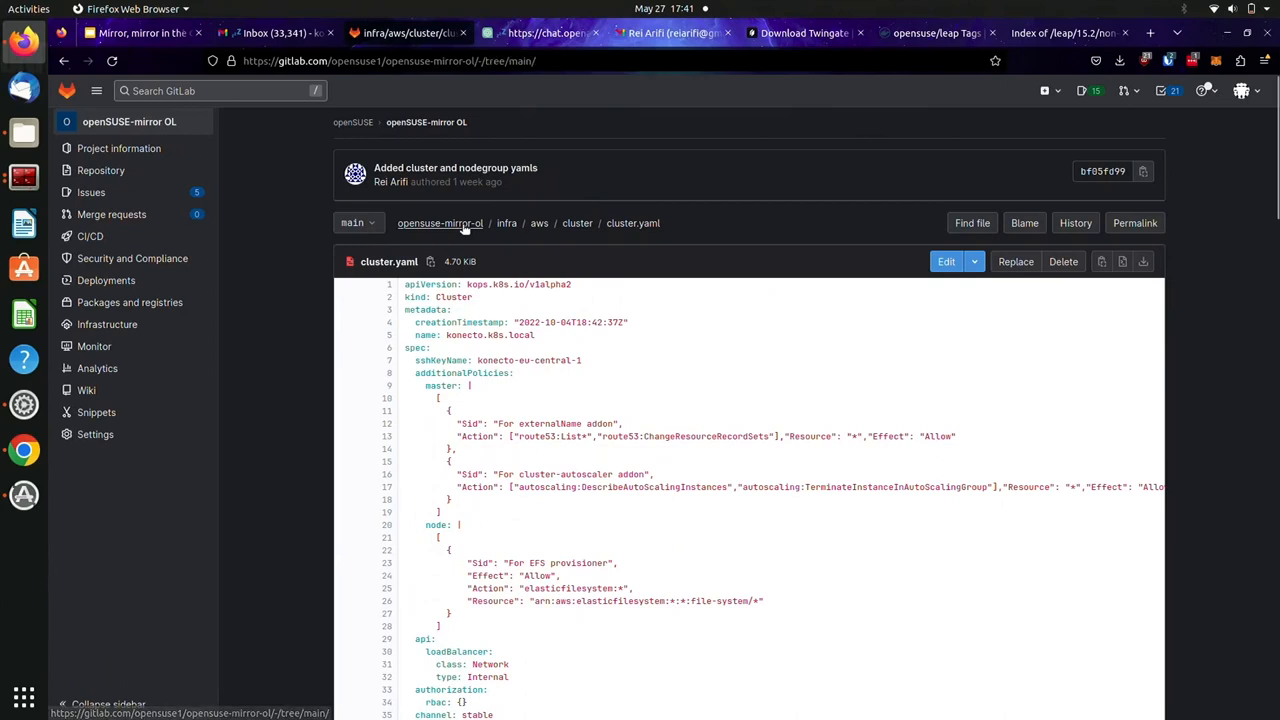
# - From the repository root, explore the mirror/http opensuse-mirror-http Helm chart folder
pyautogui.click(440, 223)
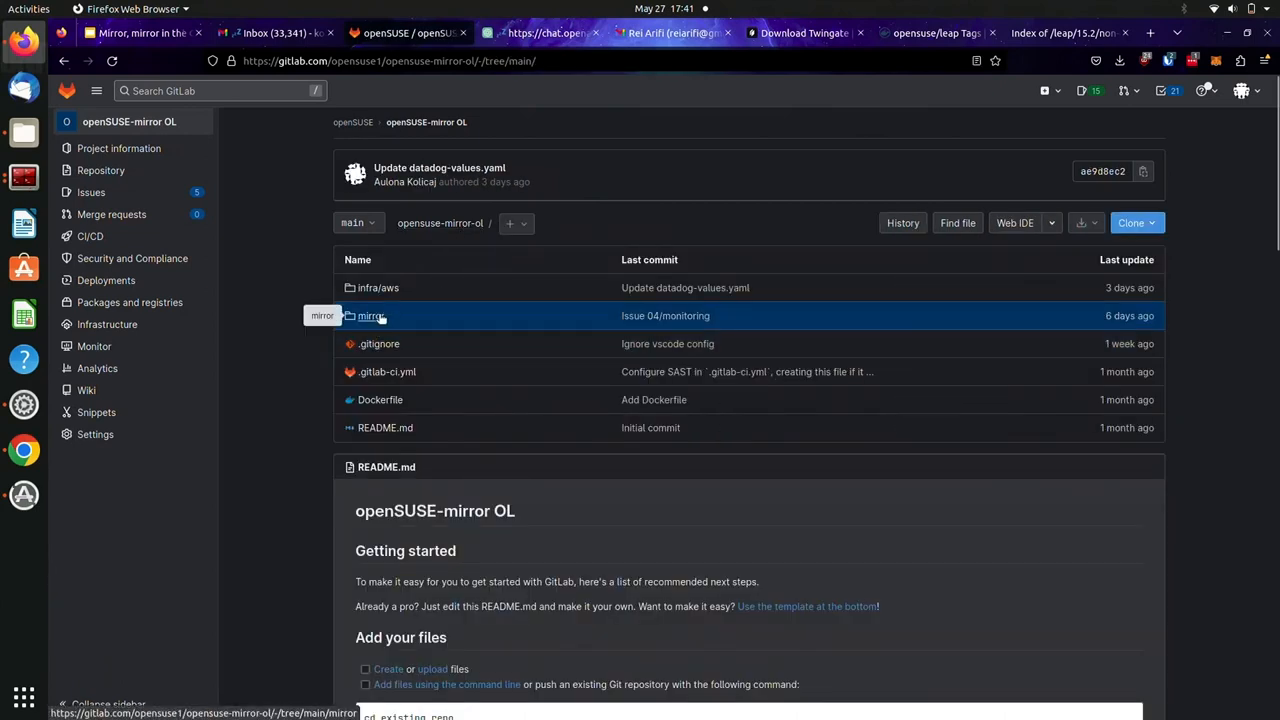
pyautogui.click(370, 315)
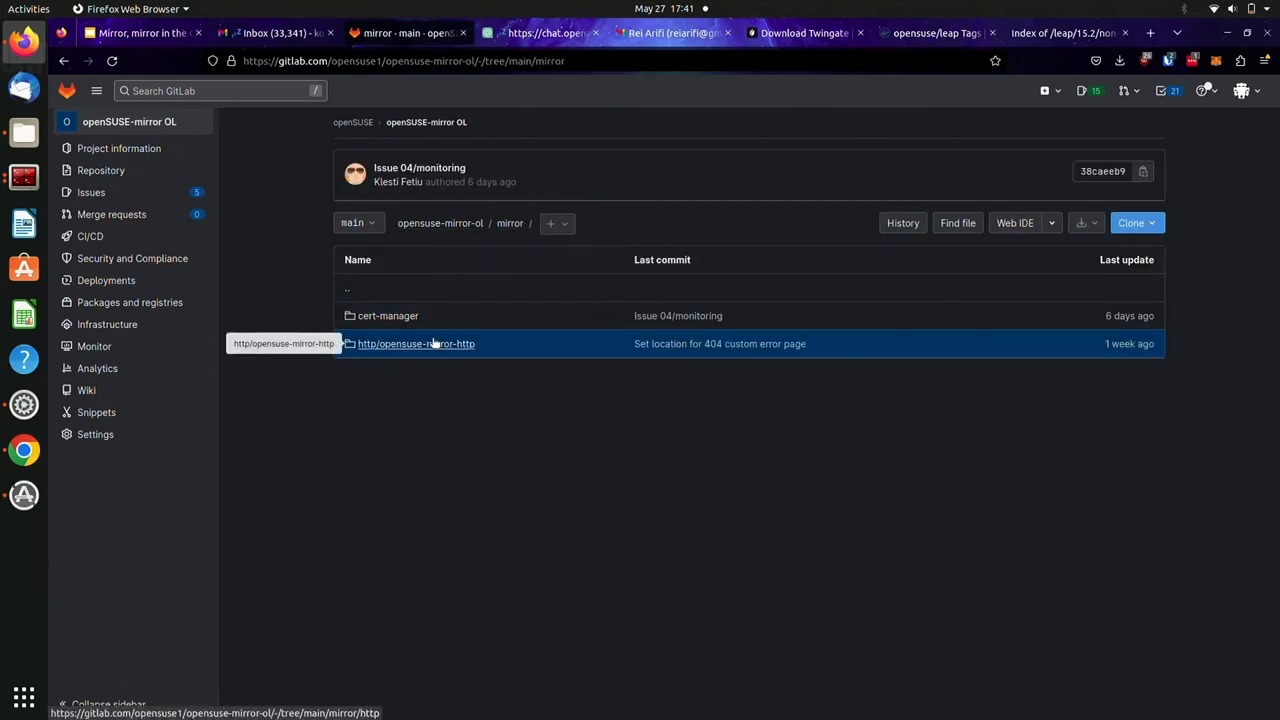
pyautogui.click(415, 343)
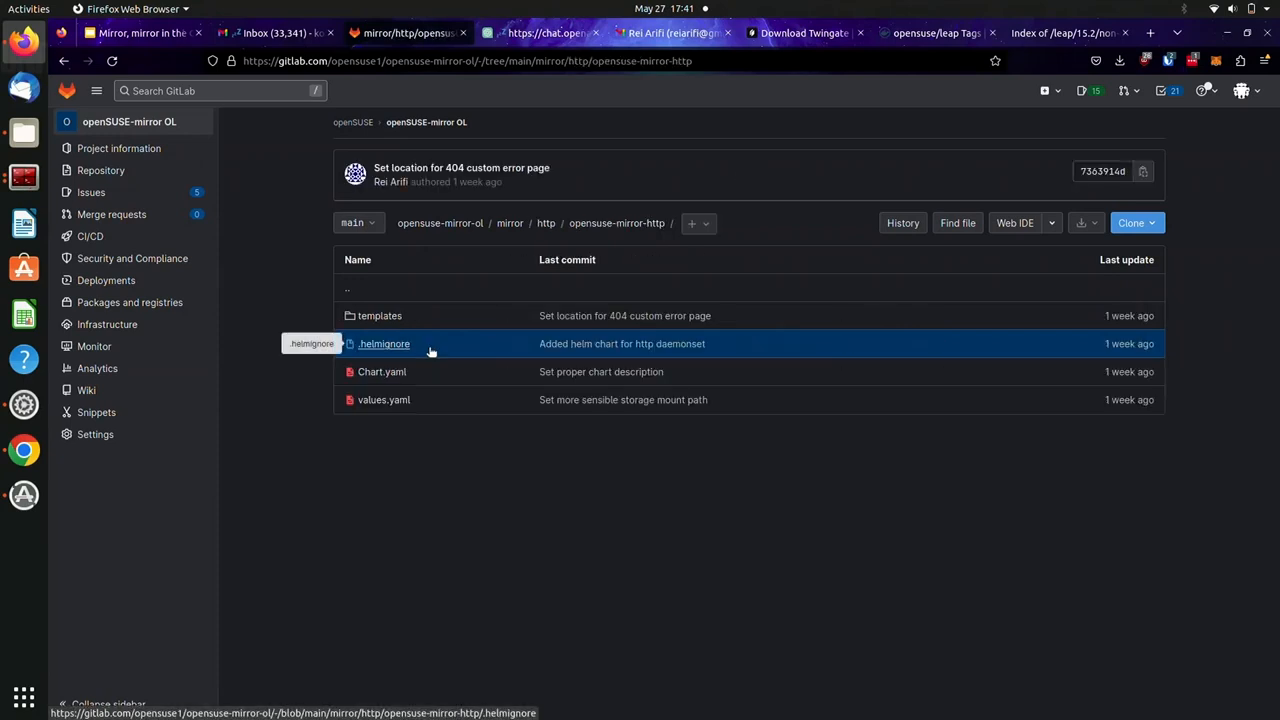
pyautogui.moveTo(492, 76)
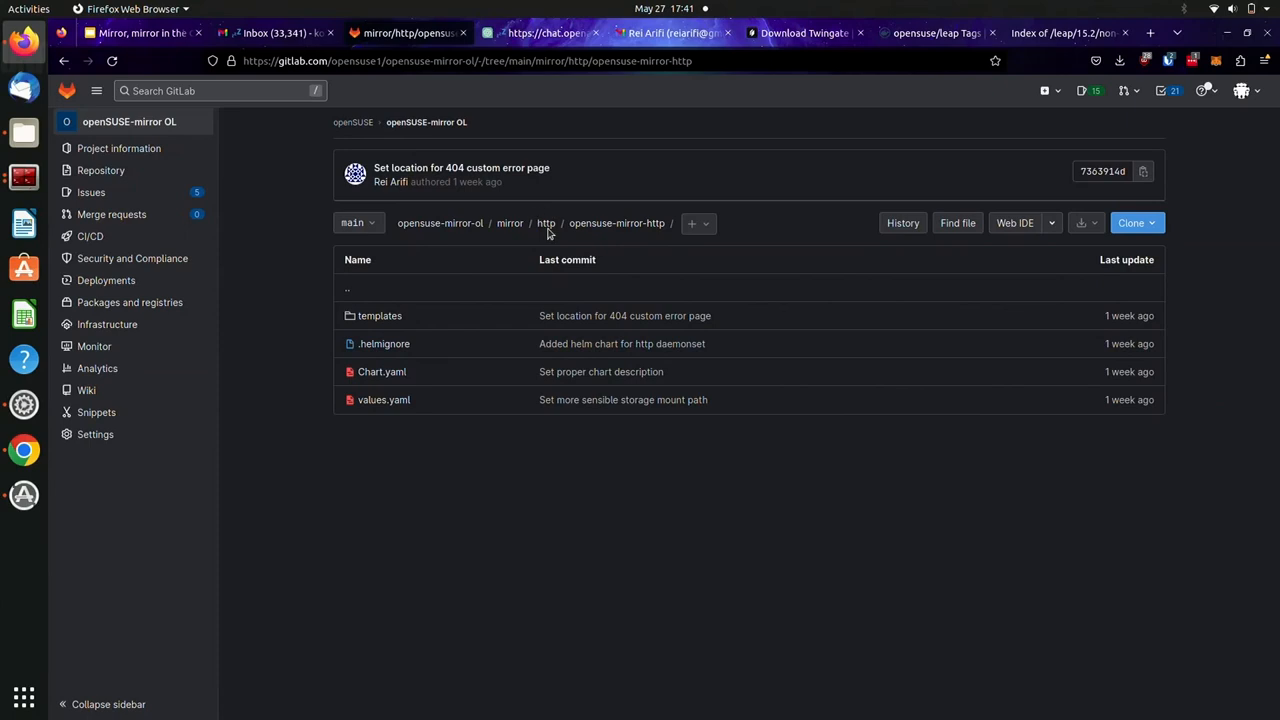
pyautogui.click(546, 223)
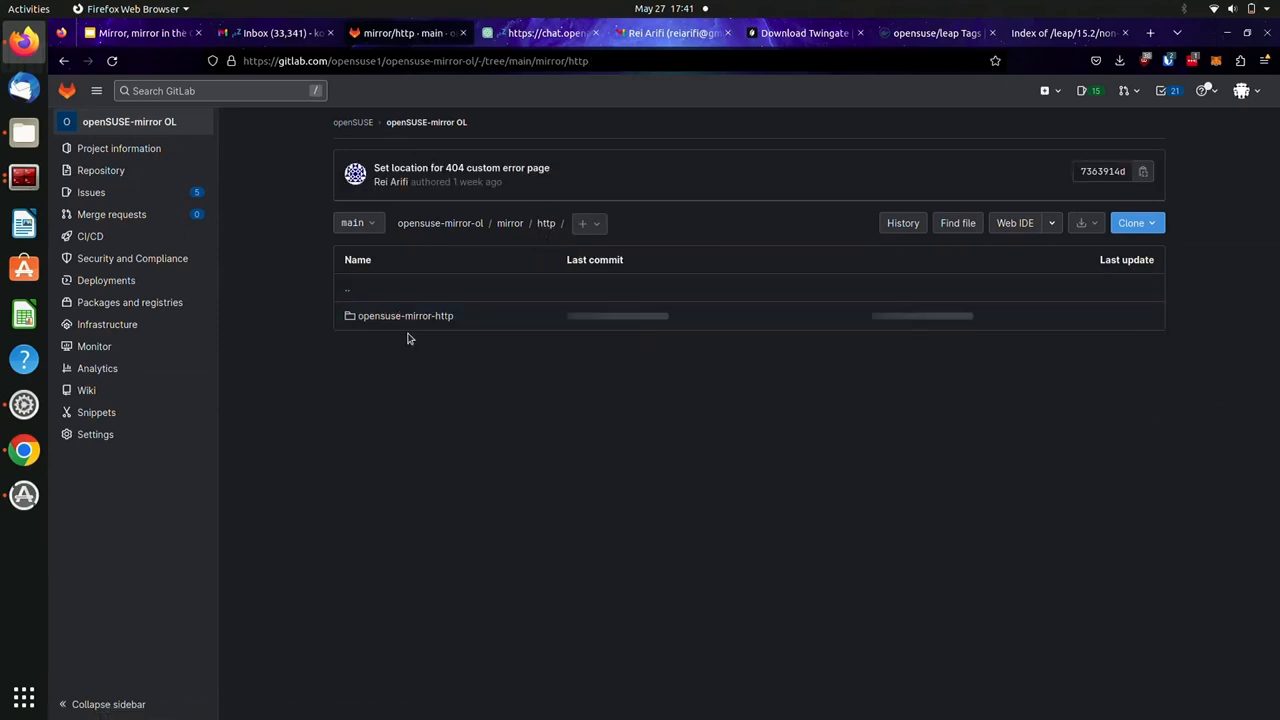
pyautogui.click(405, 315)
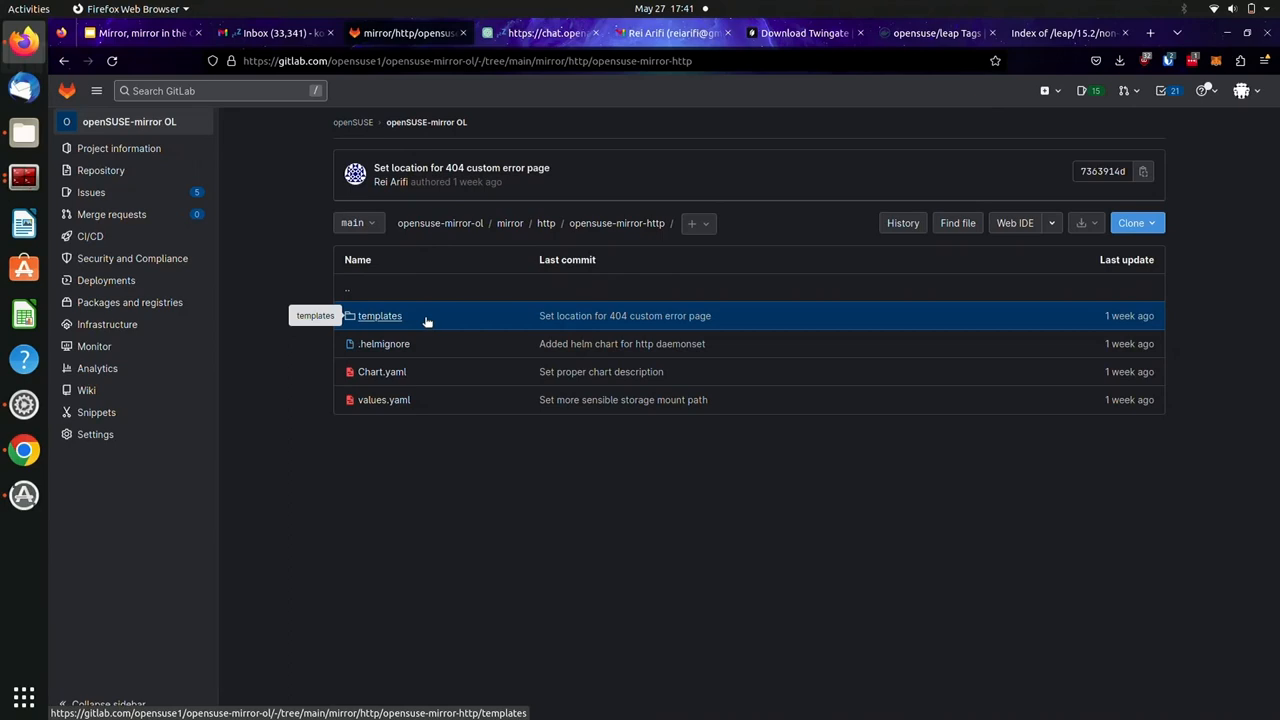
pyautogui.moveTo(393, 326)
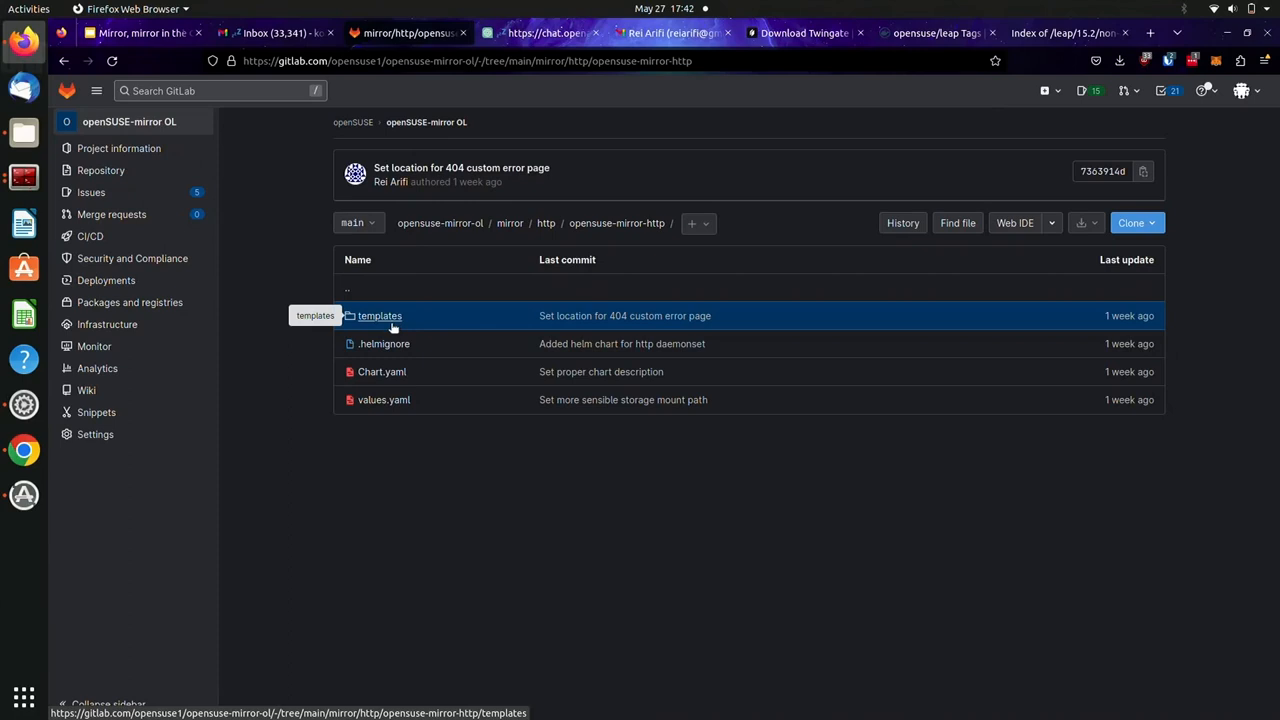
pyautogui.moveTo(383, 399)
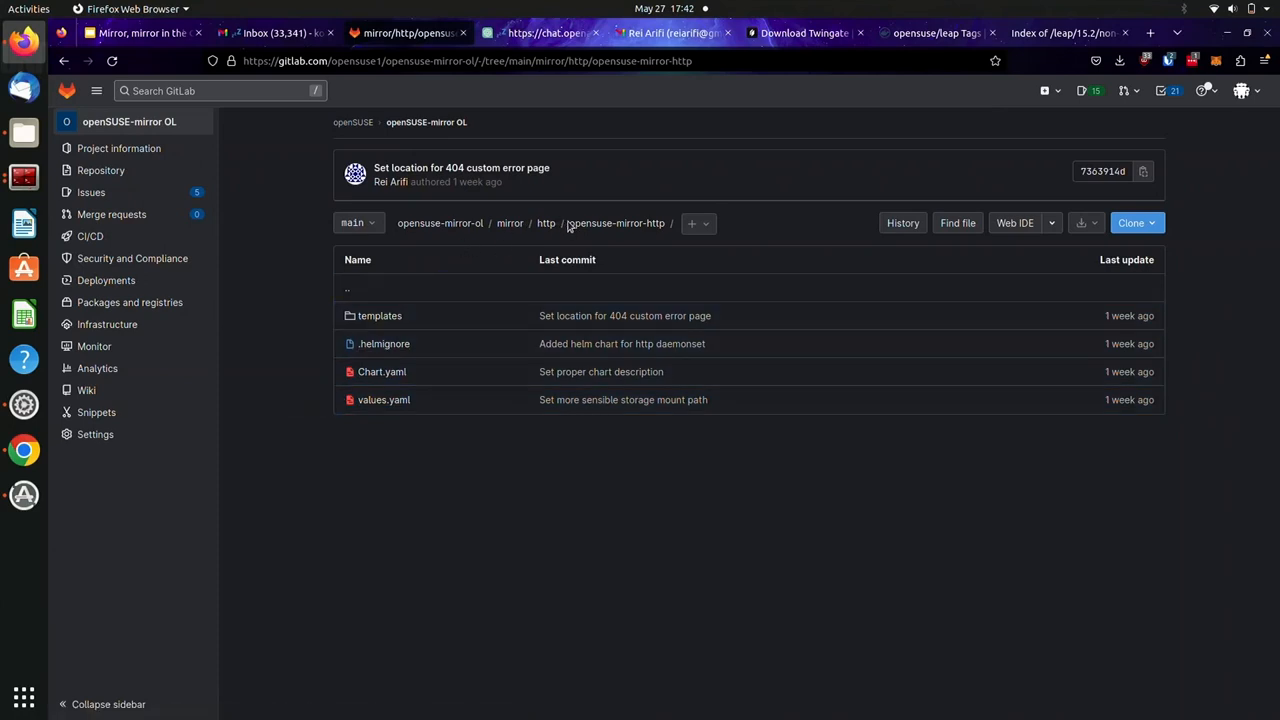
# - Revisit the chart folder, return to the opensuse-mirror-ol root, and show the Twingate email
pyautogui.click(546, 223)
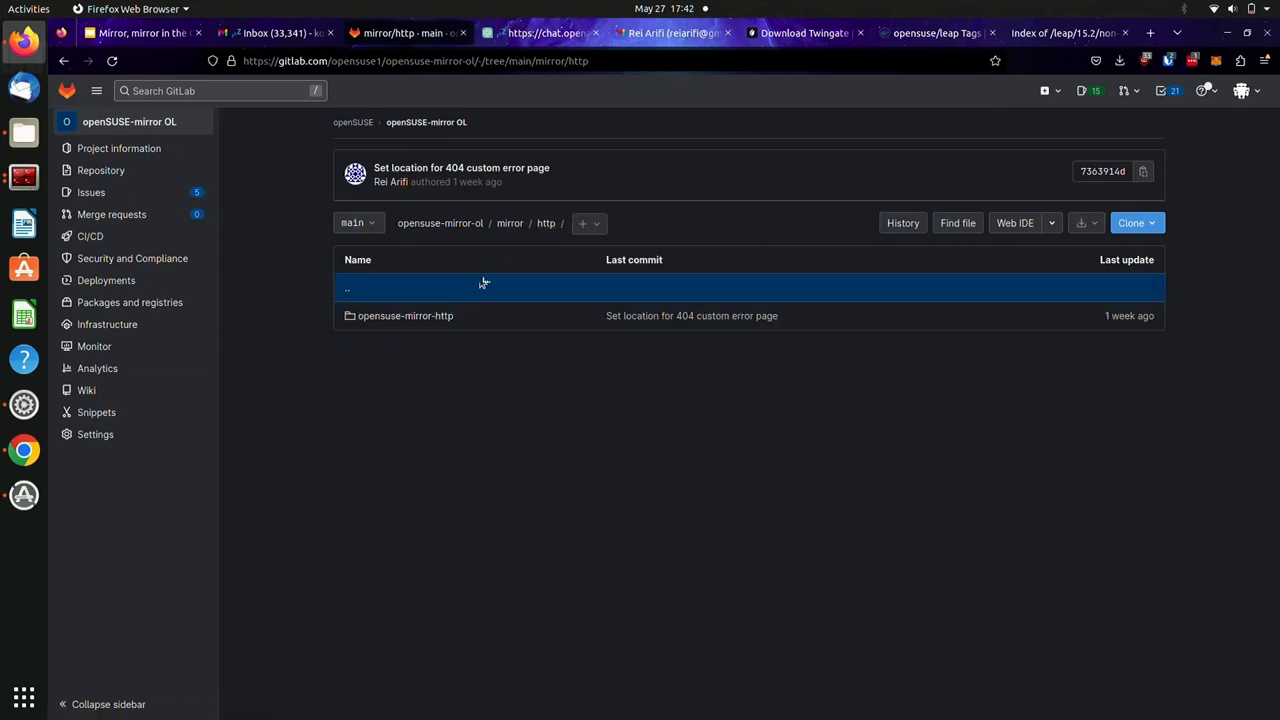
pyautogui.click(405, 315)
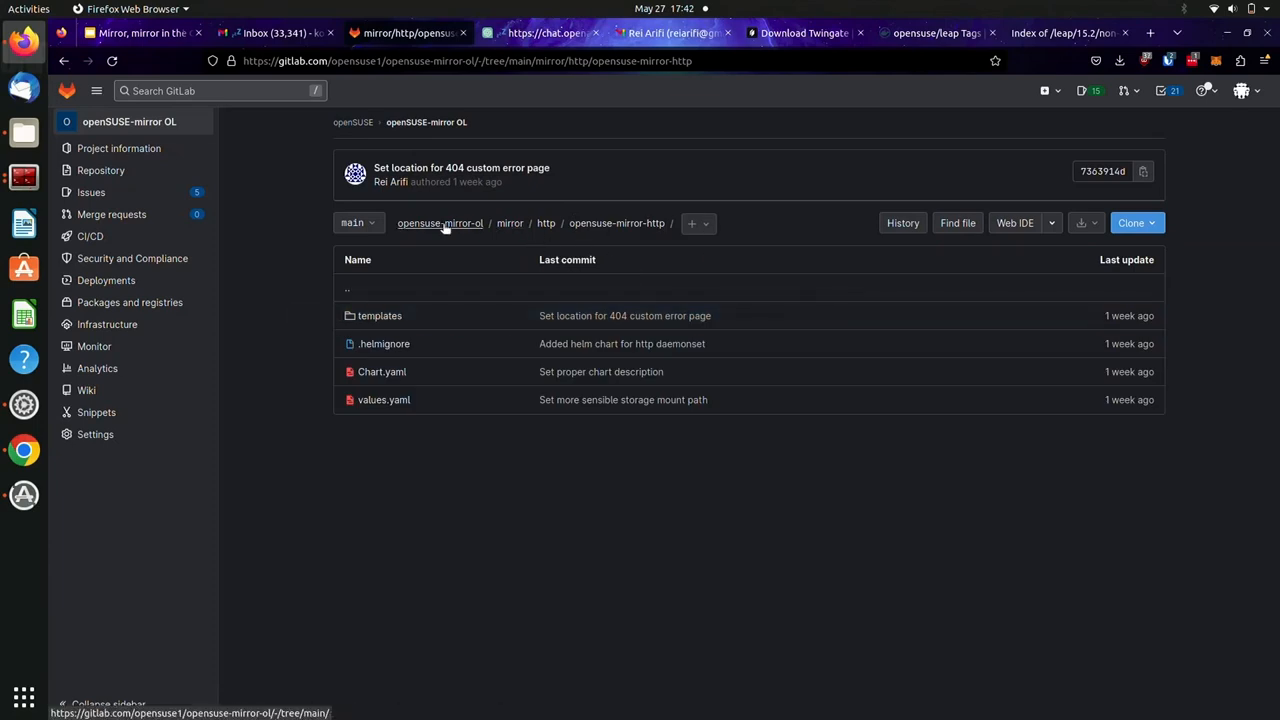
pyautogui.click(439, 223)
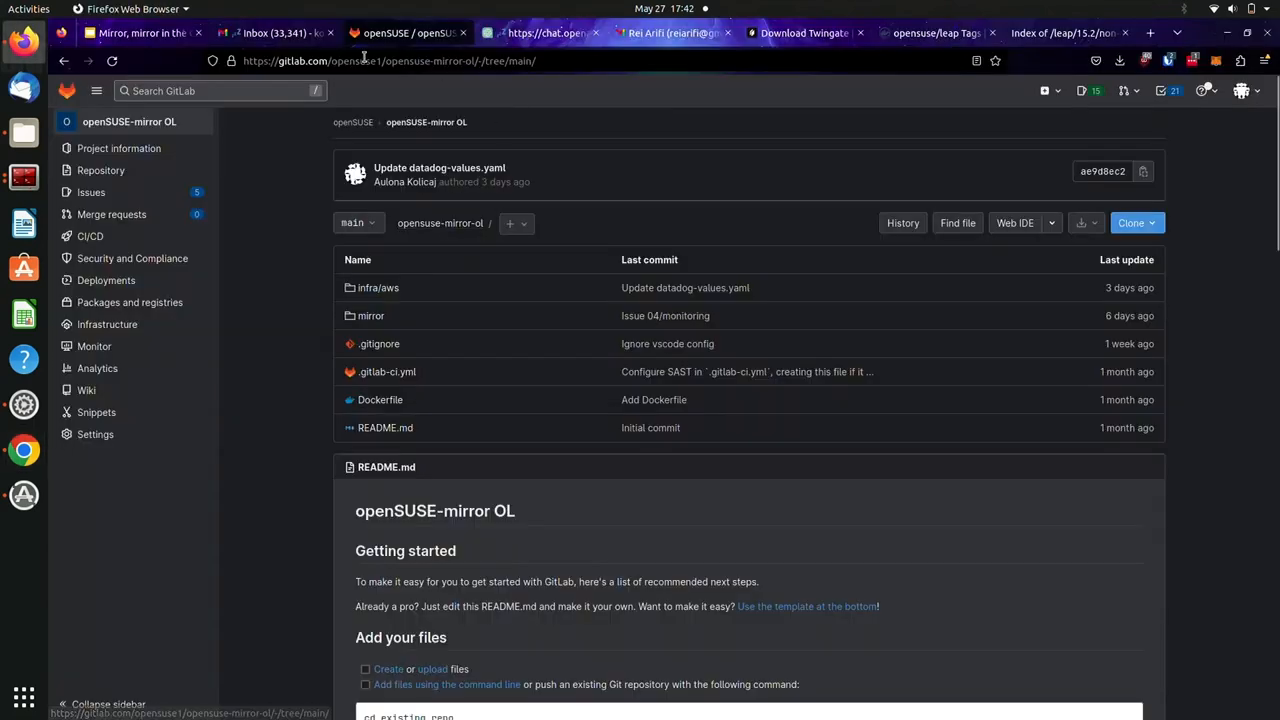
pyautogui.click(673, 33)
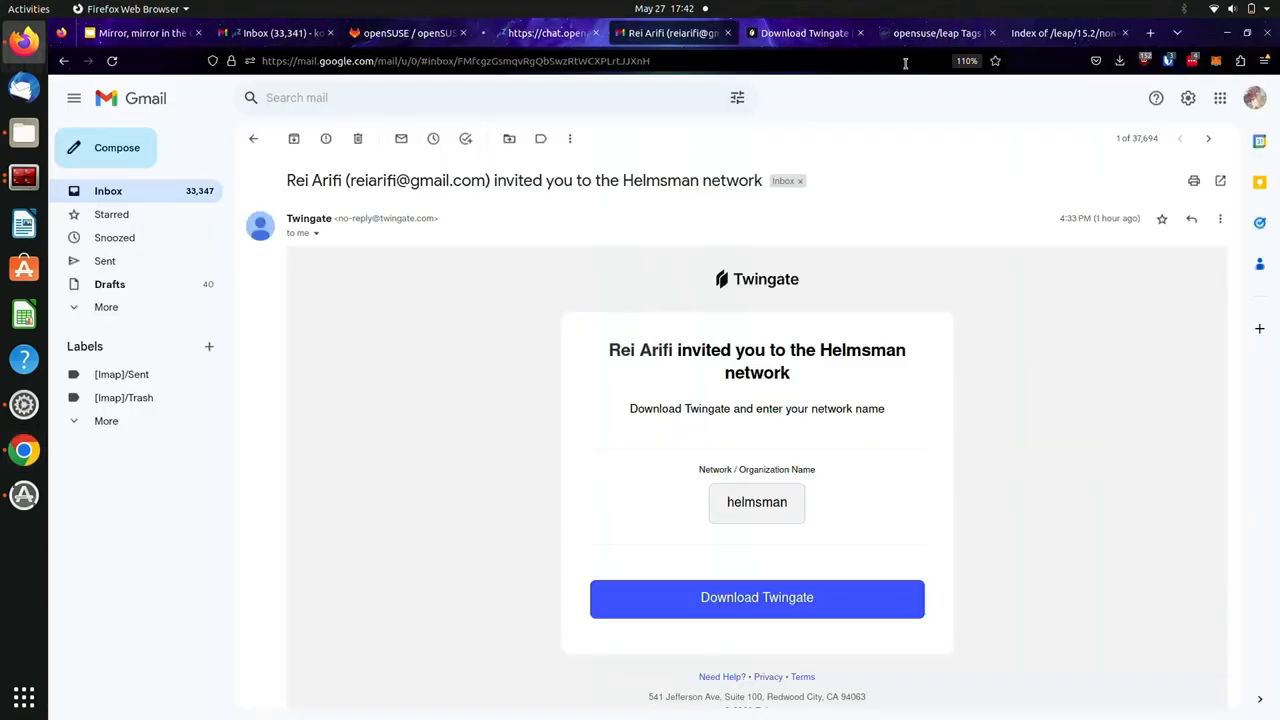
# - View the Leap 15.2 non-oss mirror index, then bring Terminator forward
pyautogui.click(1062, 33)
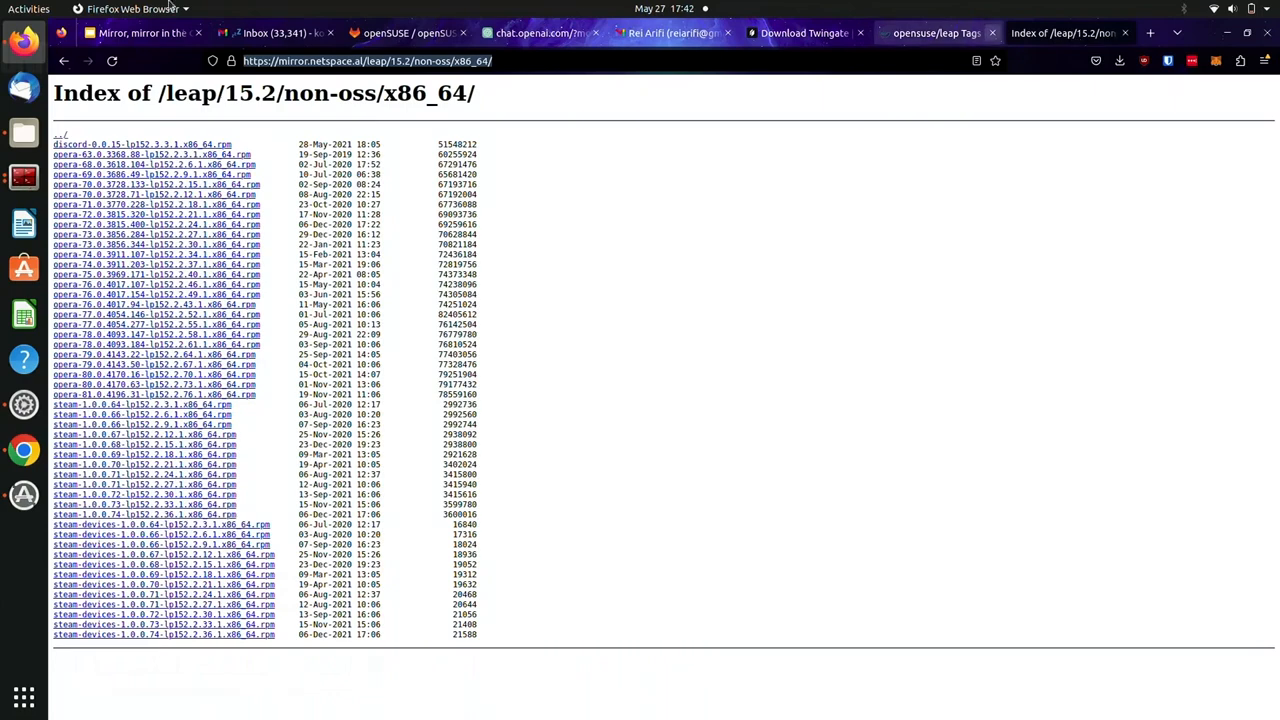
pyautogui.click(140, 33)
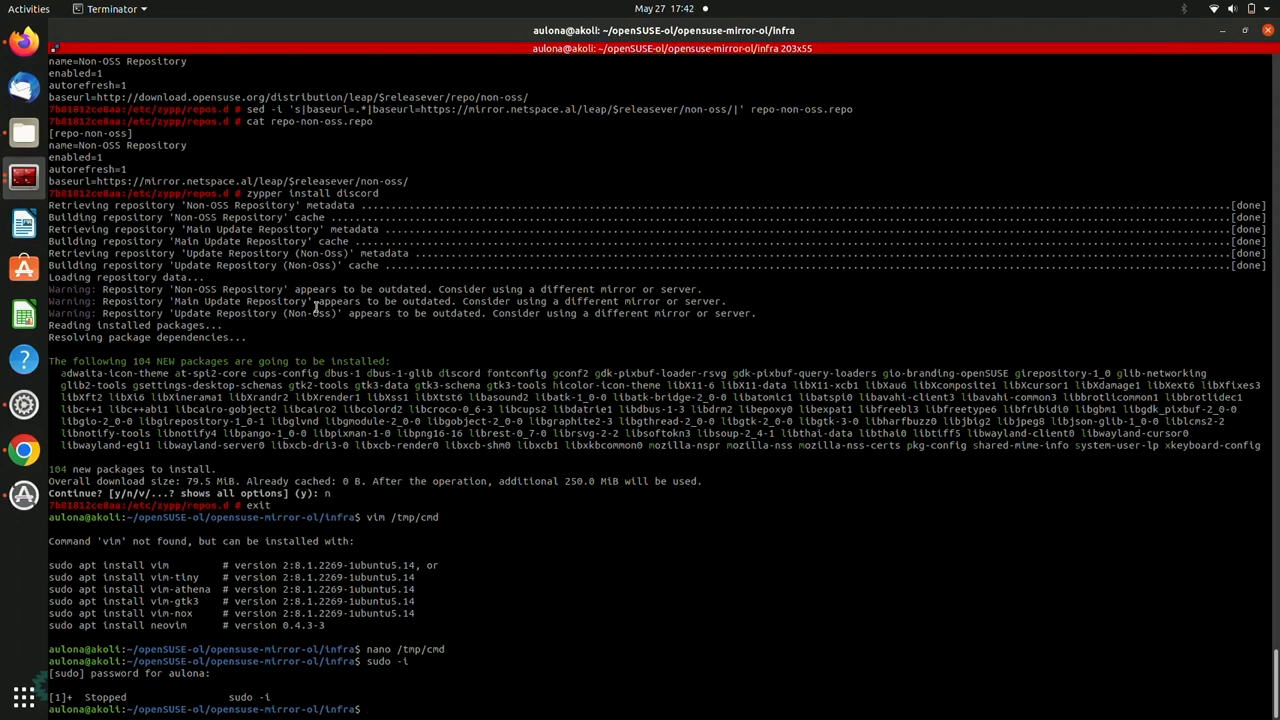
# - Check /tmp/cmd and recall sudo docker run --rm -it opensuse/leap:15.2 from history
pyautogui.write('cat /tmp/cmd')
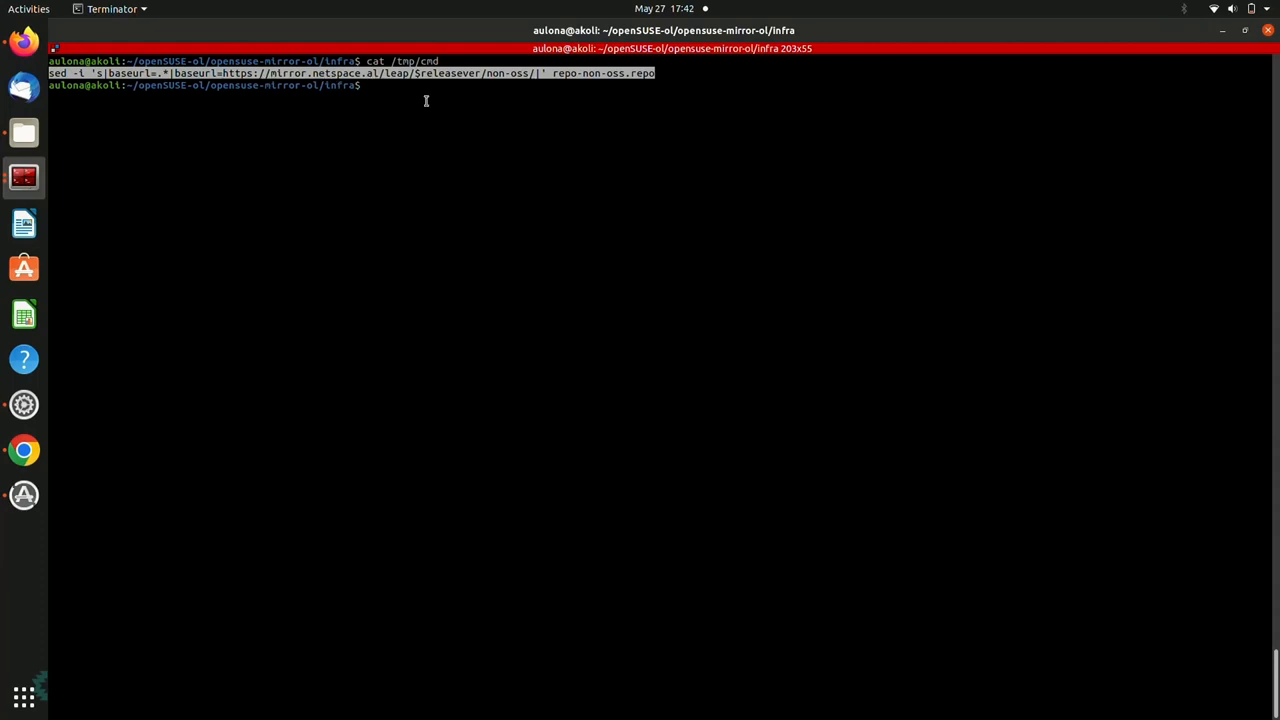
pyautogui.write('ls')
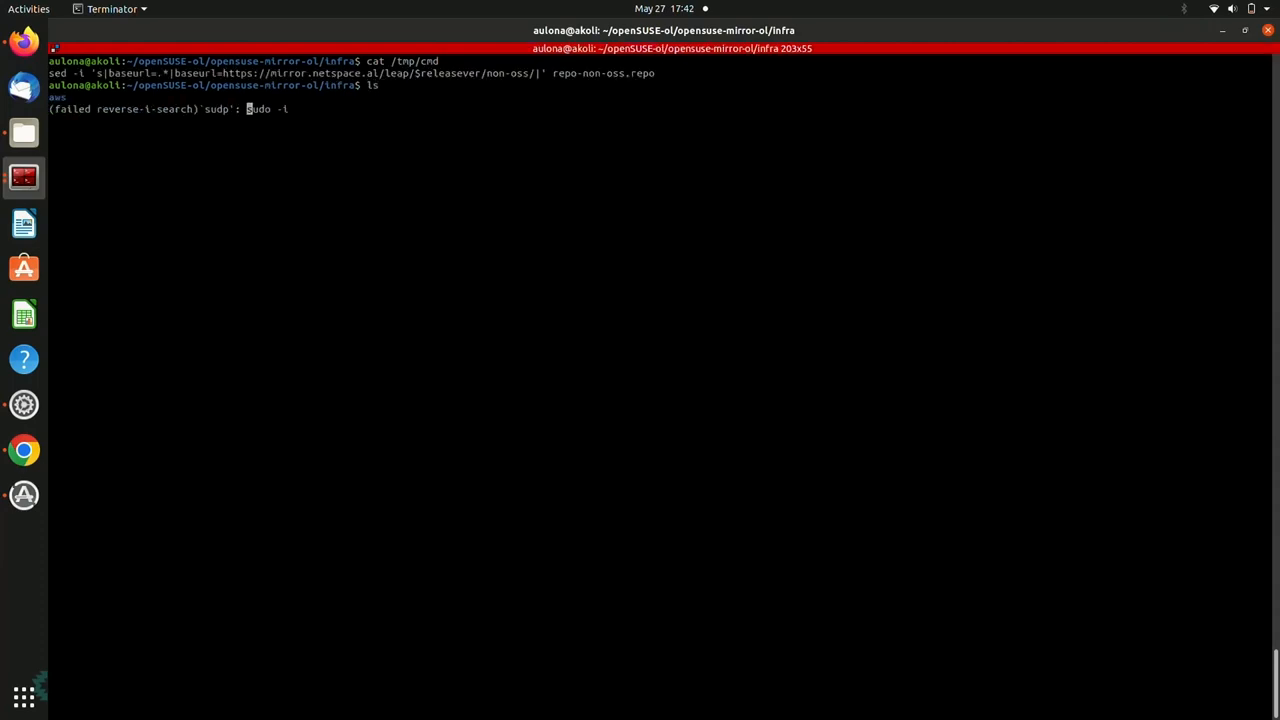
pyautogui.press('ctrl+c')
pyautogui.write('sudo docker run --rm -it opensuse/leap:15.2')
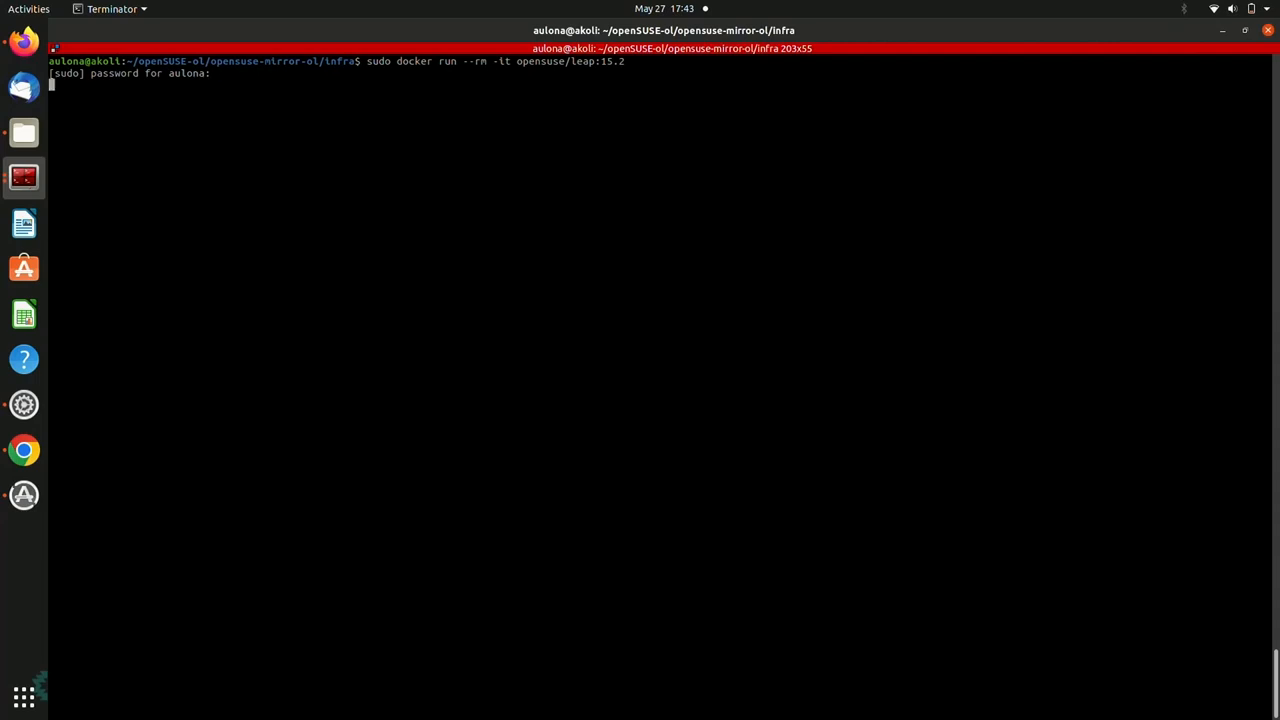
# - Start the Leap 15.2 container and look around /tmp and the zypp directories
pyautogui.press('Return')
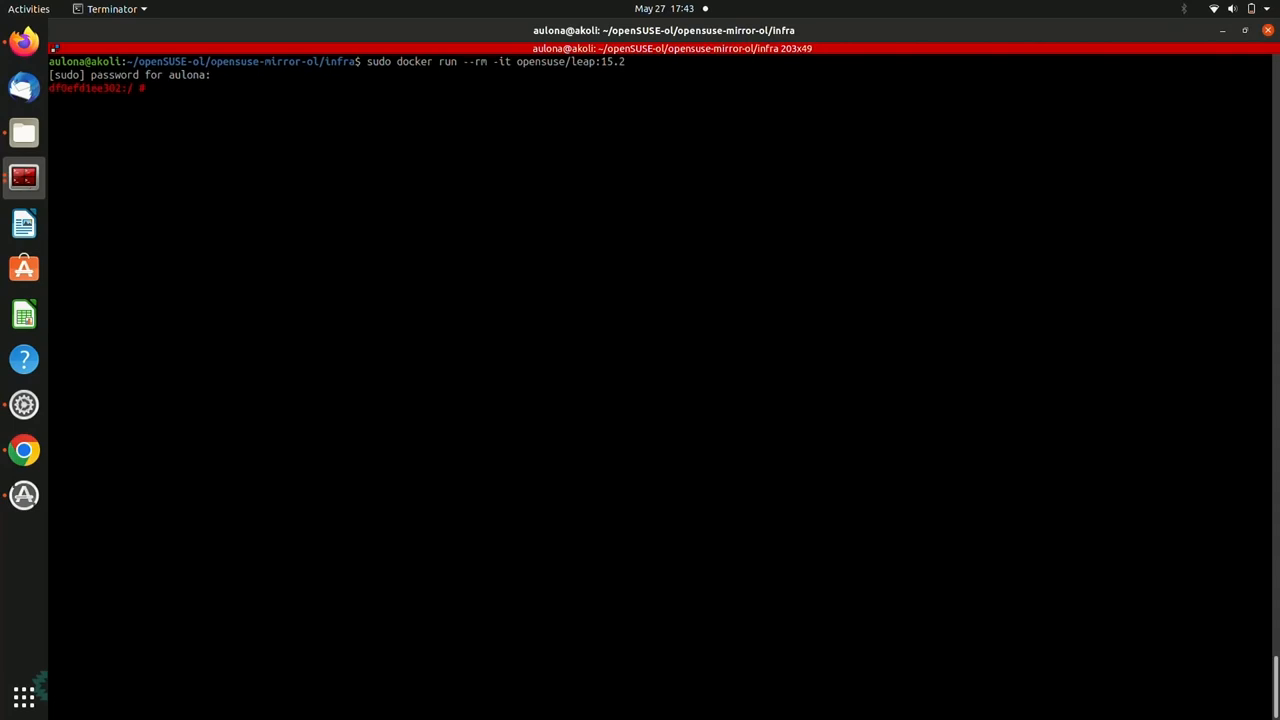
pyautogui.write('ls')
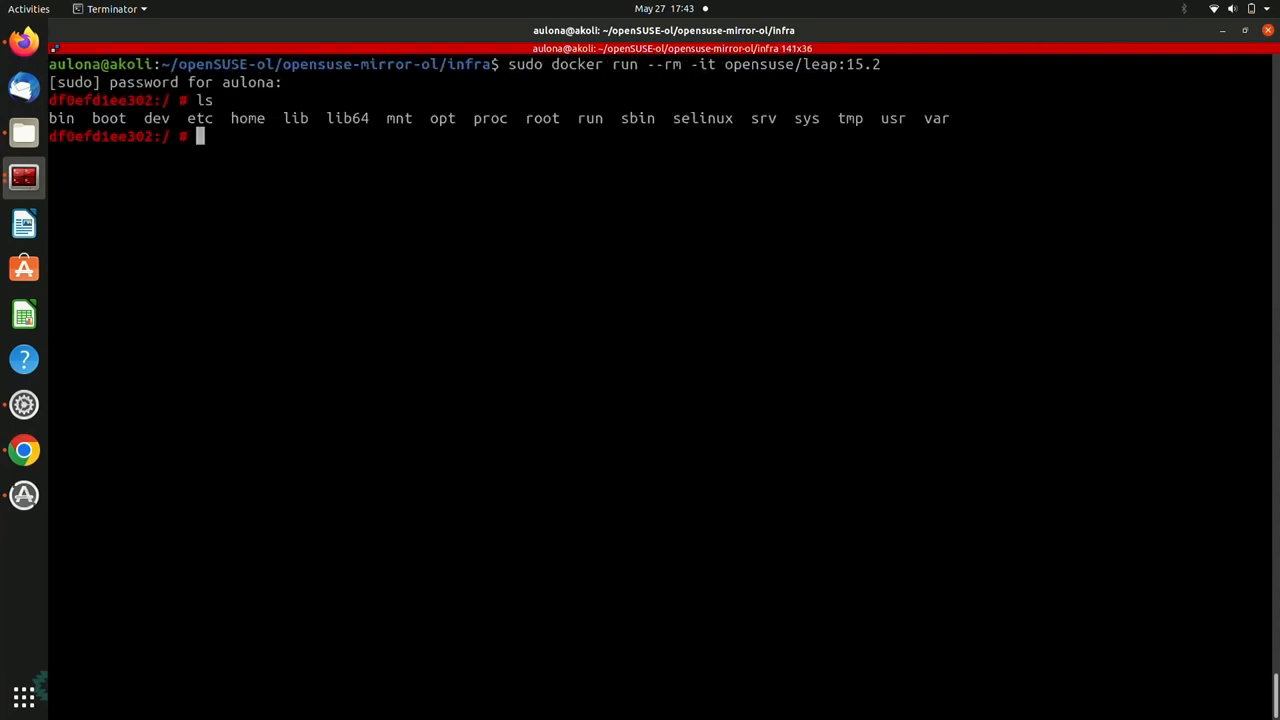
pyautogui.write('cd /tmp/')
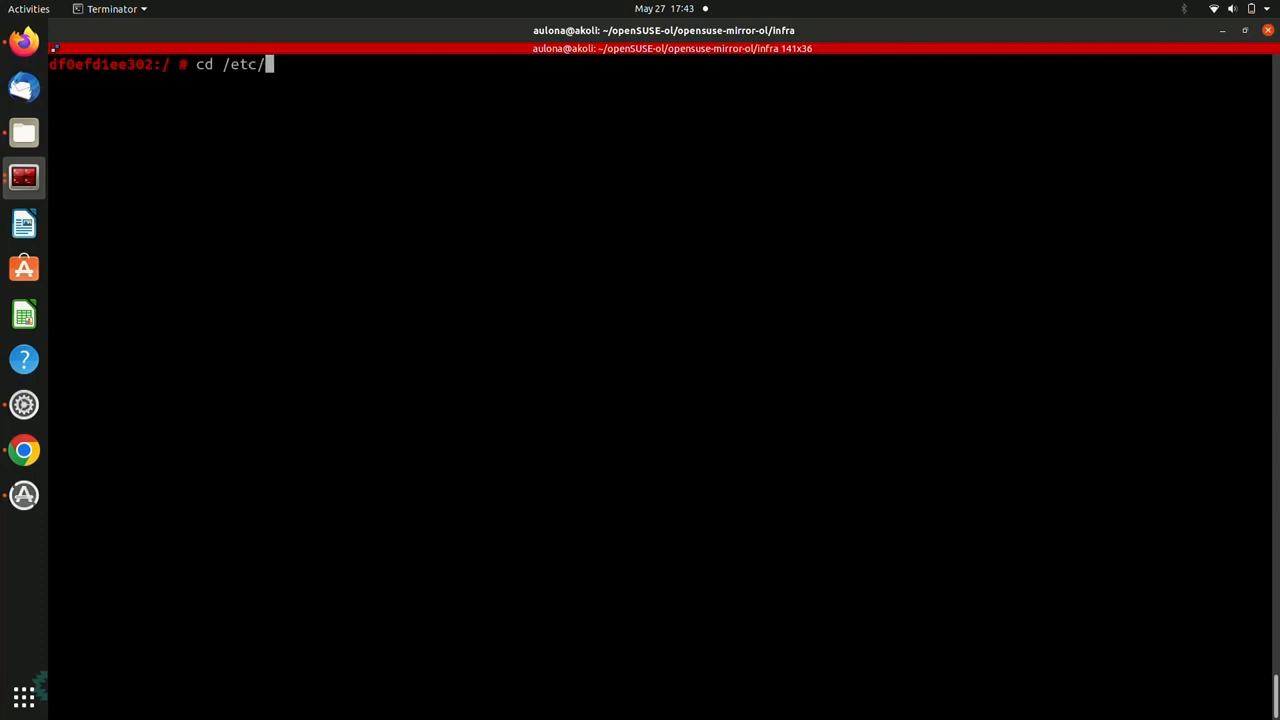
pyautogui.write('zypp/')
pyautogui.write('ls')
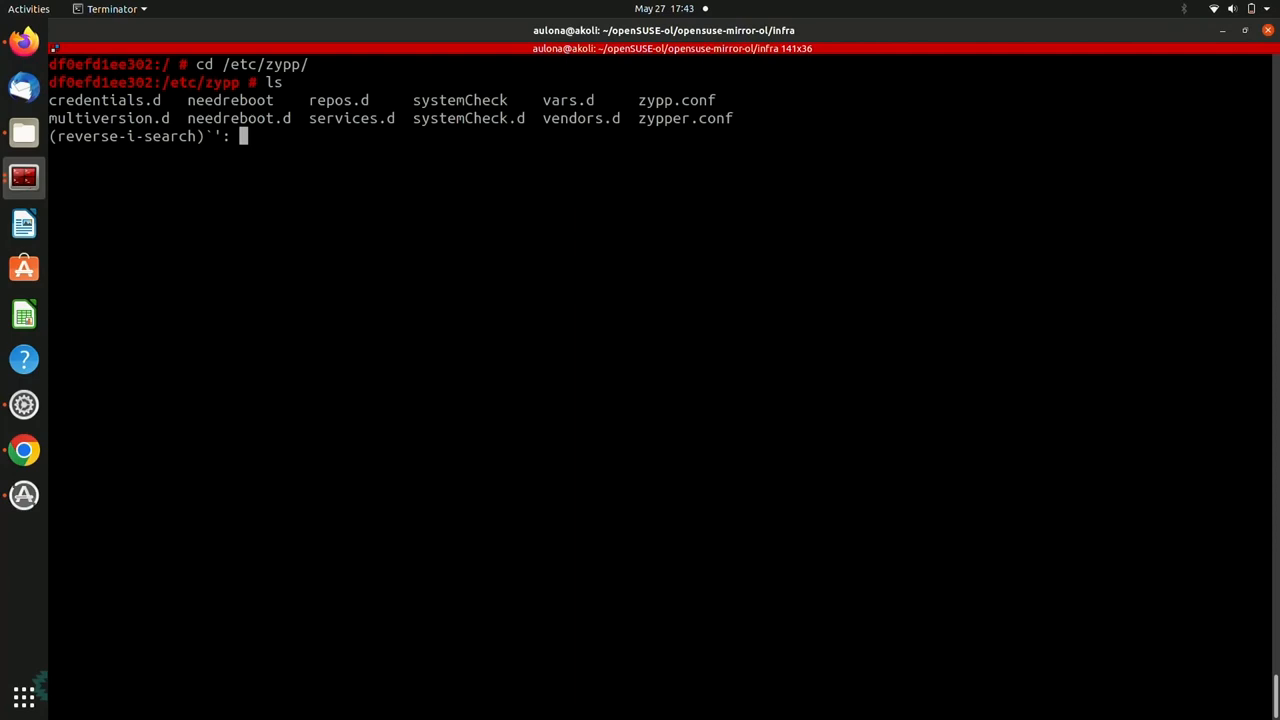
pyautogui.press('ctrl+c')
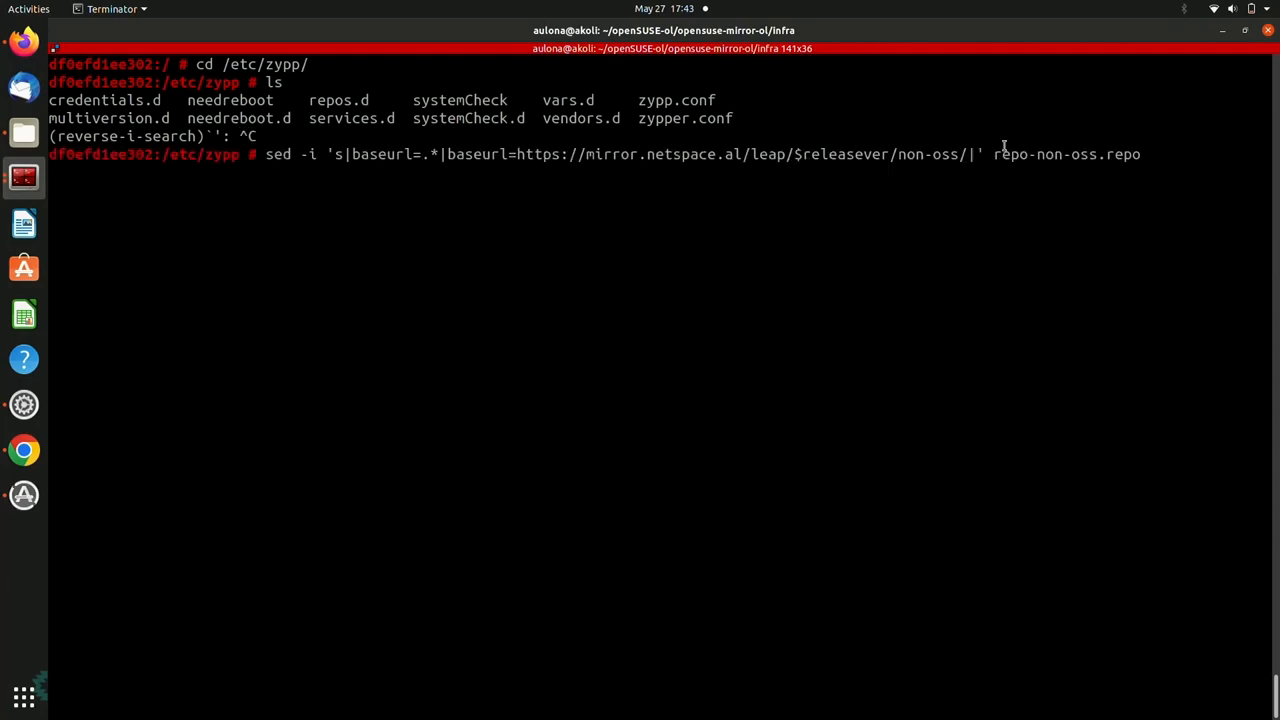
# - In /etc/zypp/repos.d, point repo-non-oss.repo's baseurl at the netspace mirror
pyautogui.doubleClick(1067, 154)
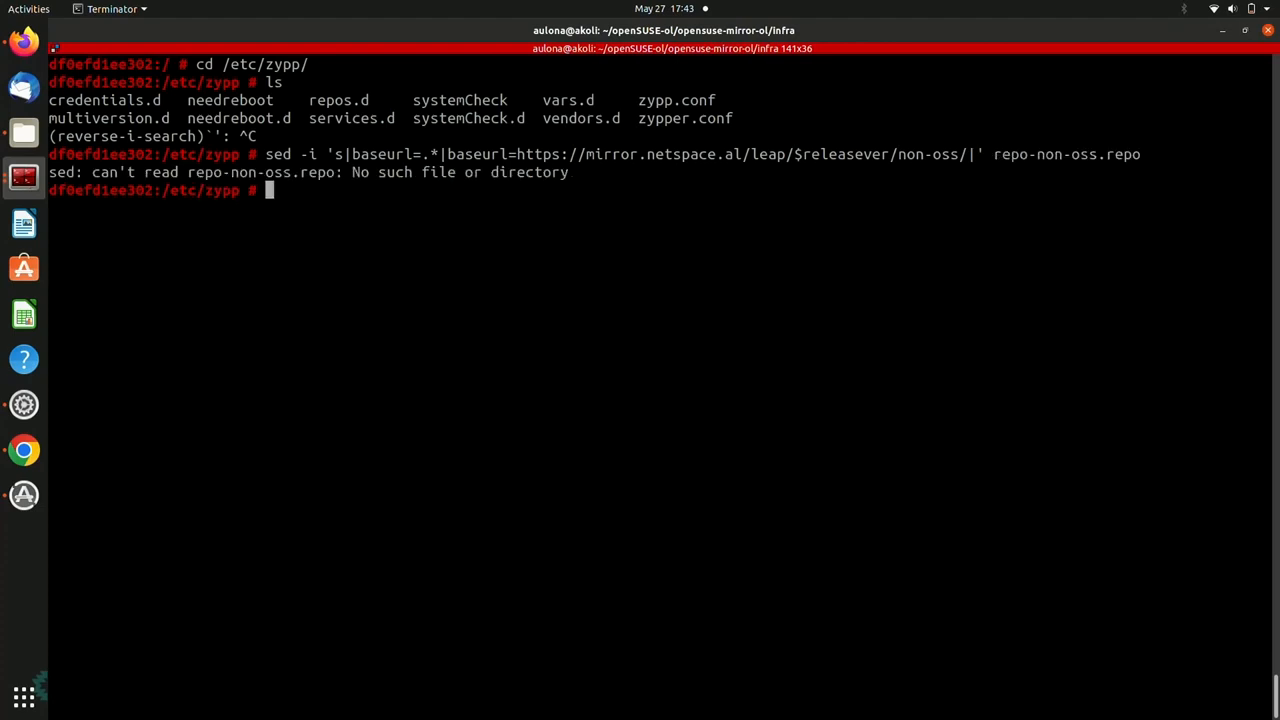
pyautogui.write('cd repos.d/')
pyautogui.write('ls')
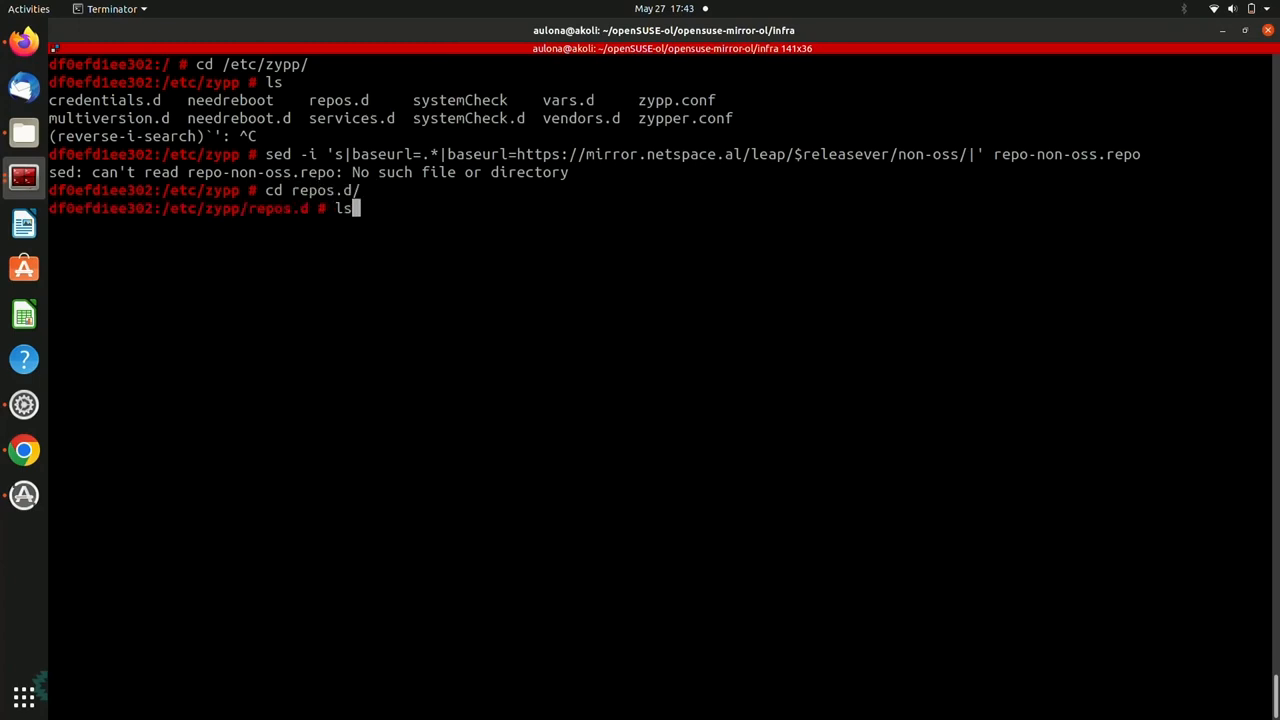
pyautogui.press('Return')
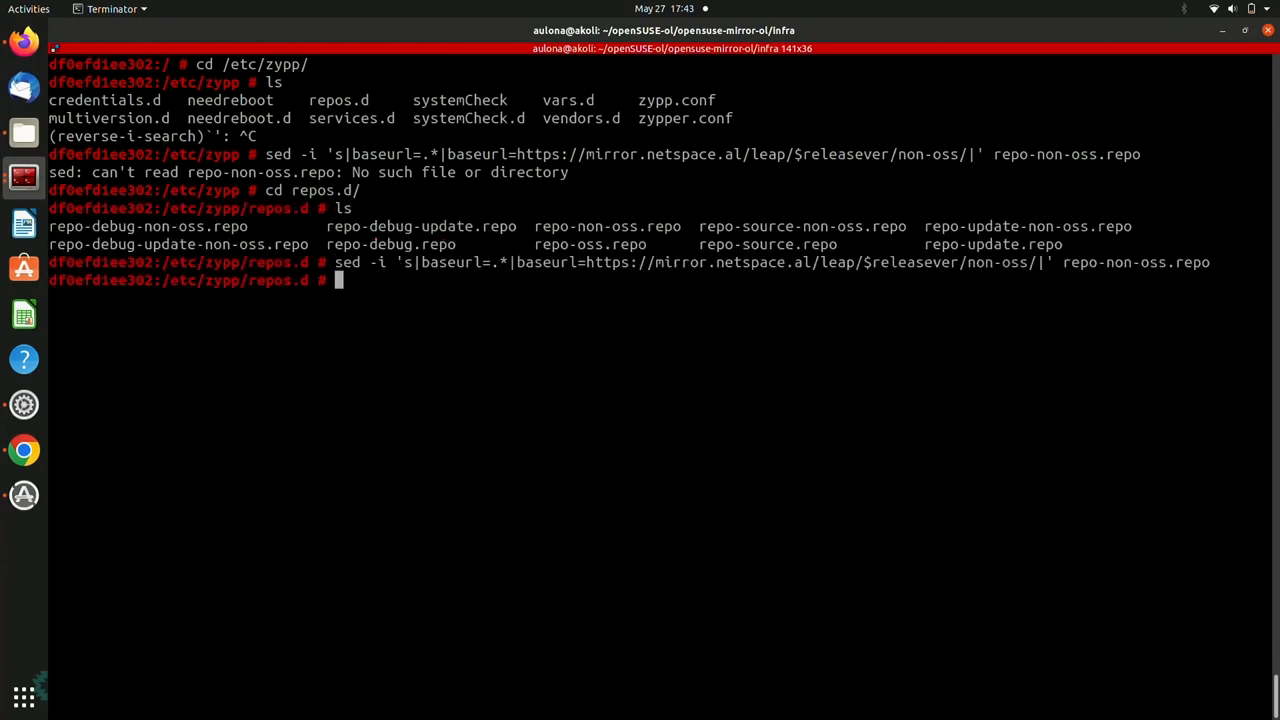
pyautogui.write('zyp')
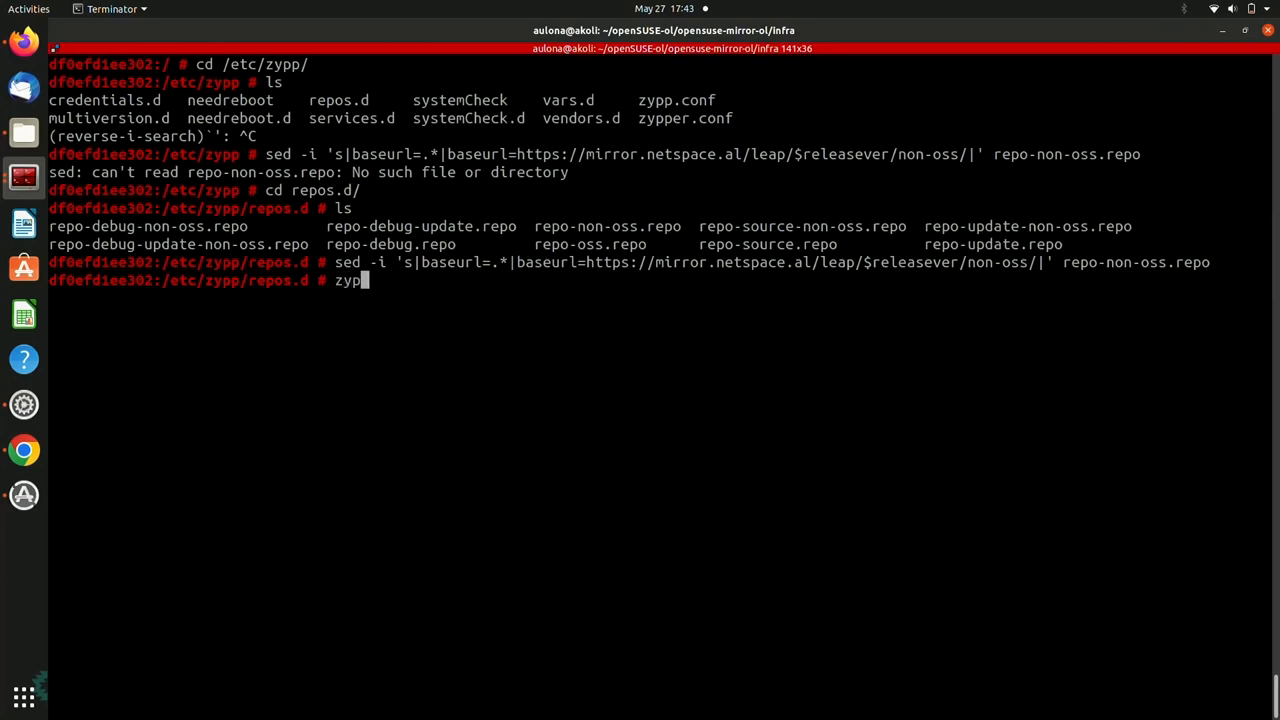
pyautogui.write('per')
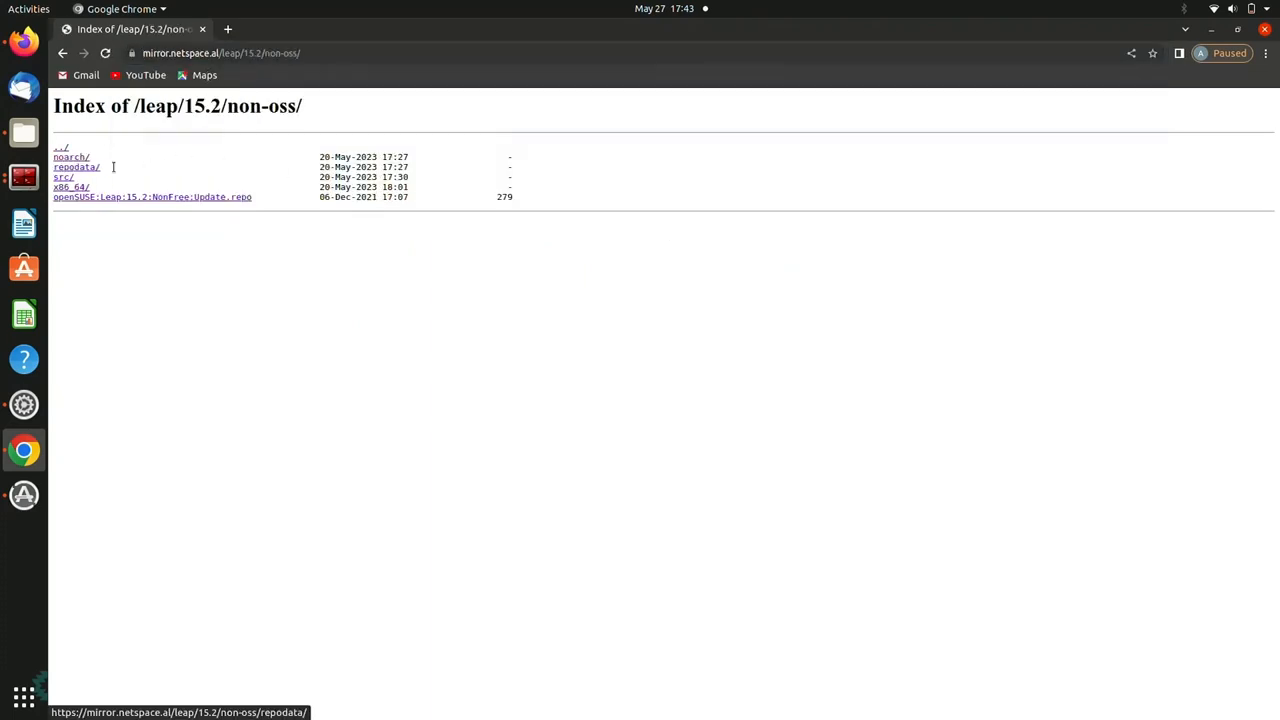
# - Check the netspace /leap/15.2/non-oss/ listing and return to the terminal
pyautogui.click(70, 187)
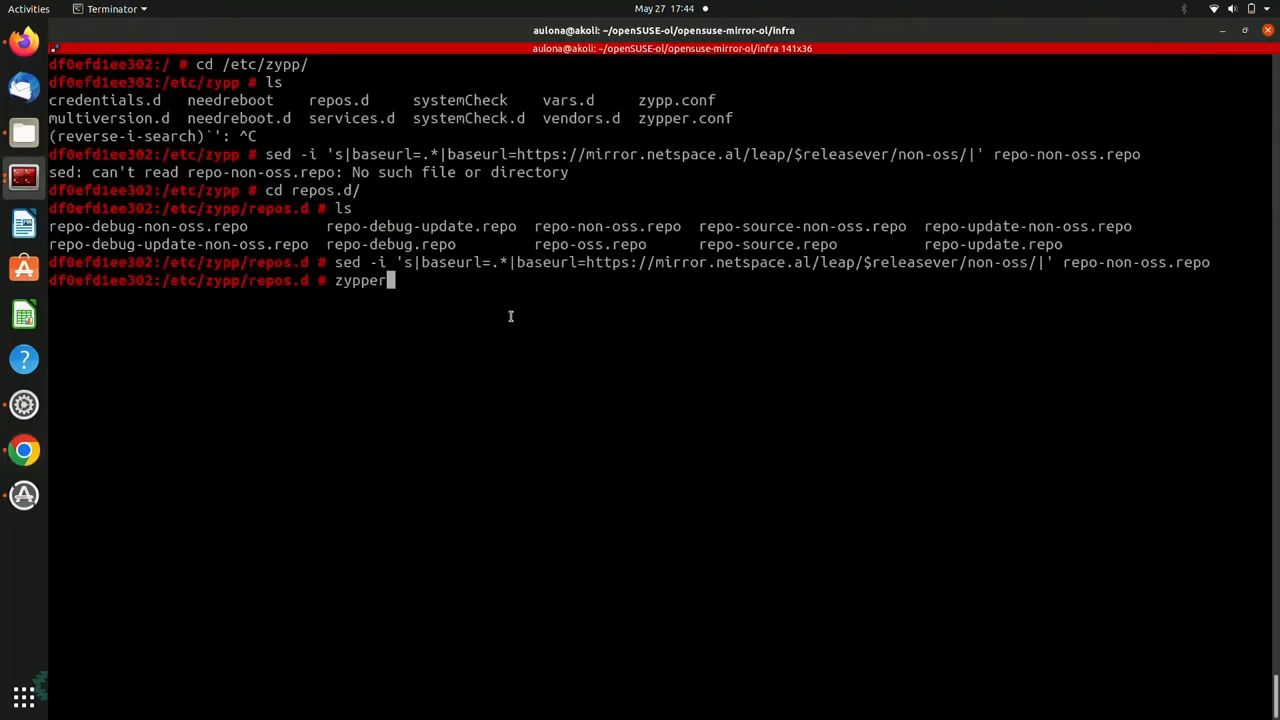
# - Run zypper install discord at the container prompt
pyautogui.write('install')
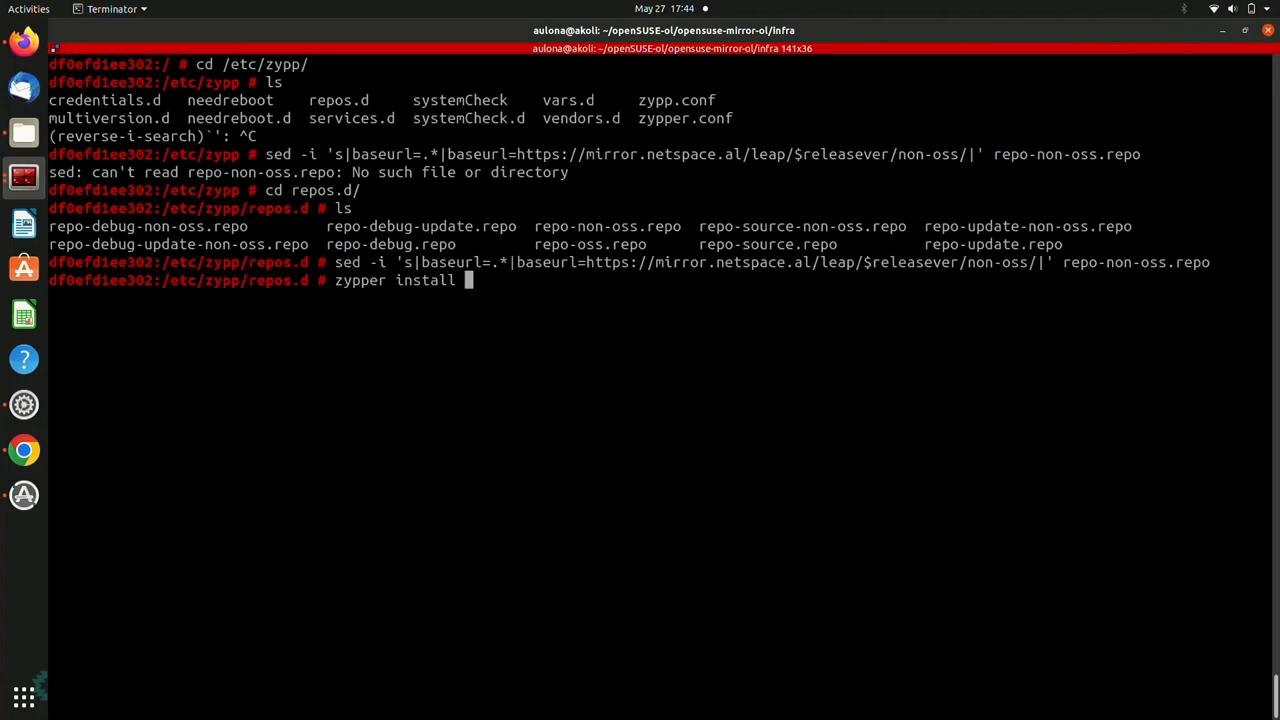
pyautogui.write('discord')
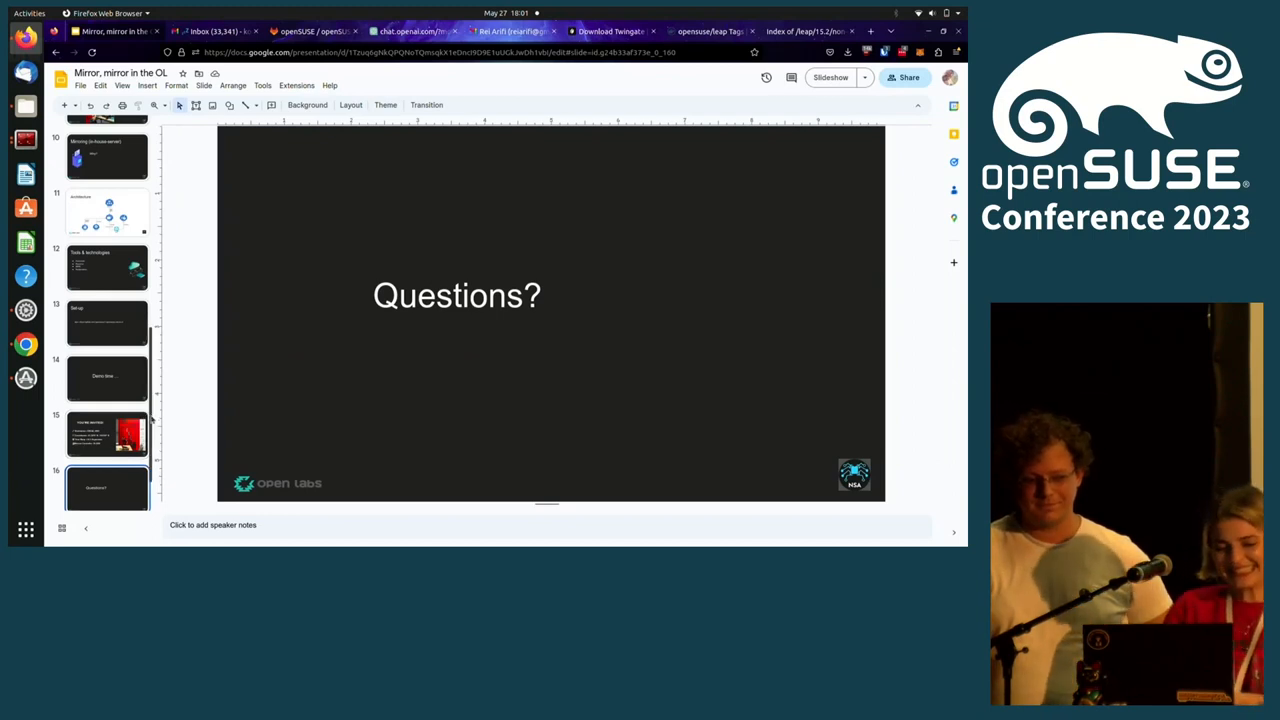
# - Scroll the filmstrip and select slide 17, 'Thank you !'
pyautogui.scroll(-3)
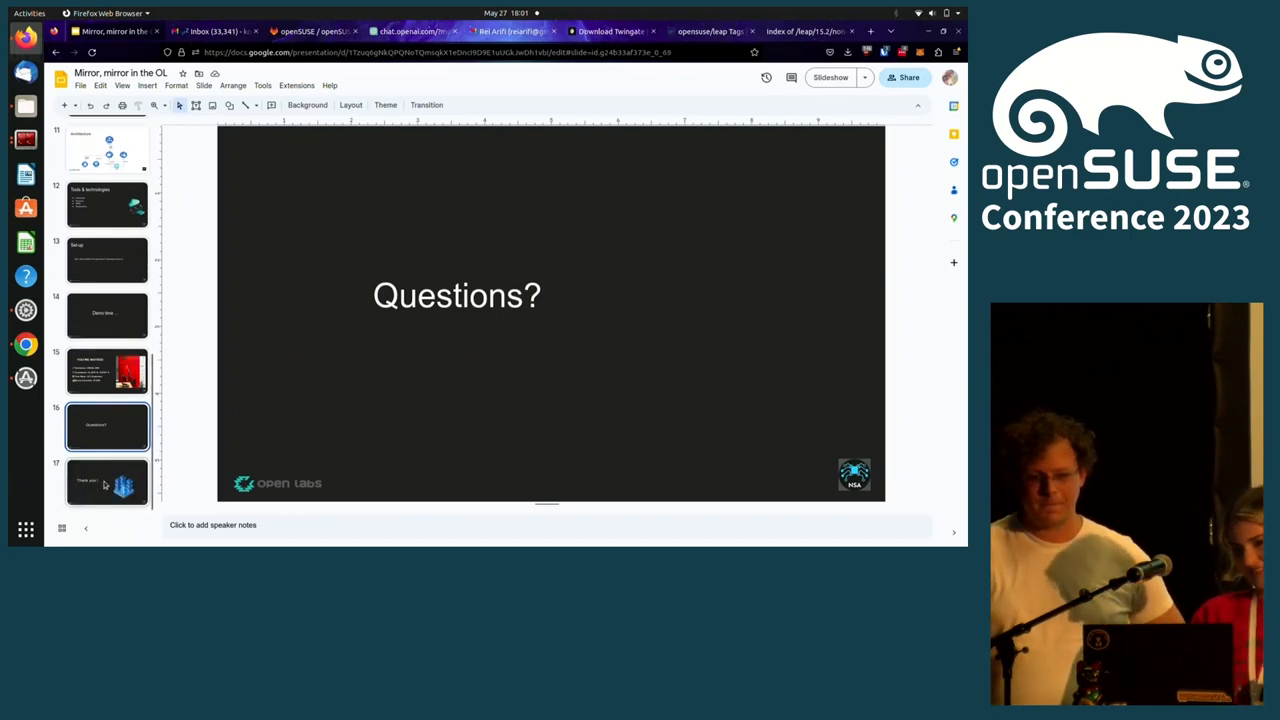
pyautogui.click(107, 481)
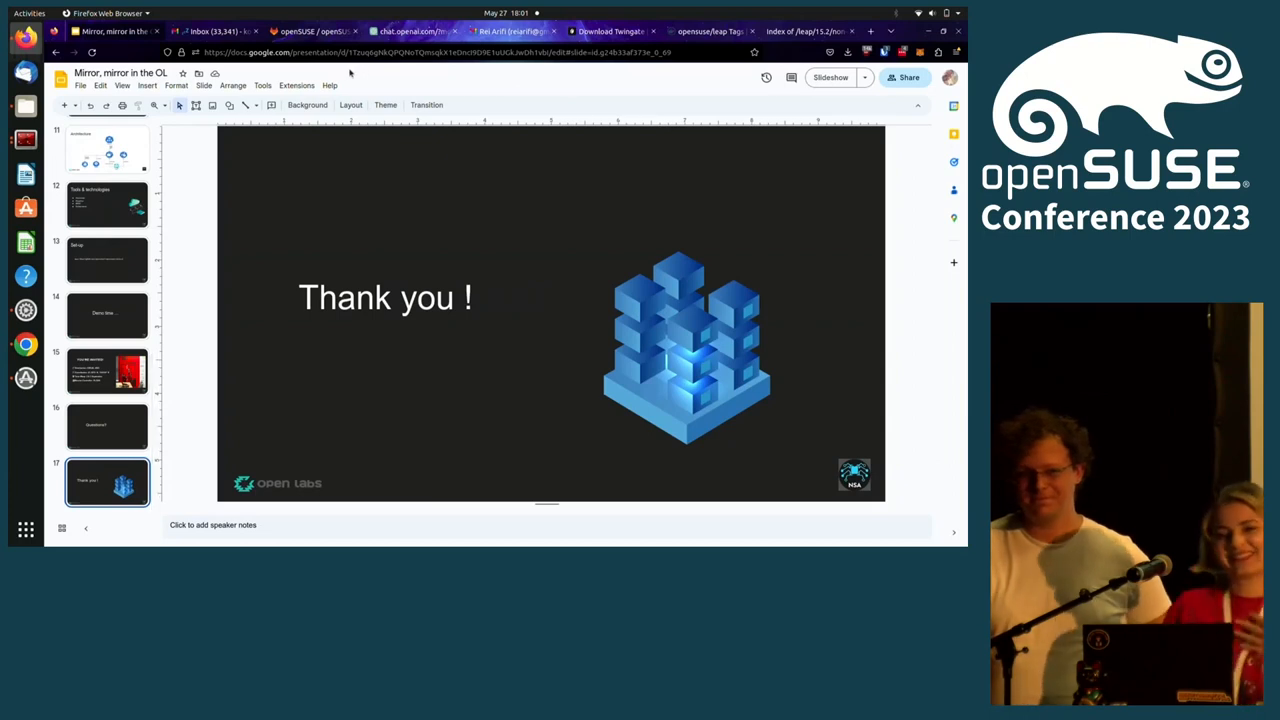